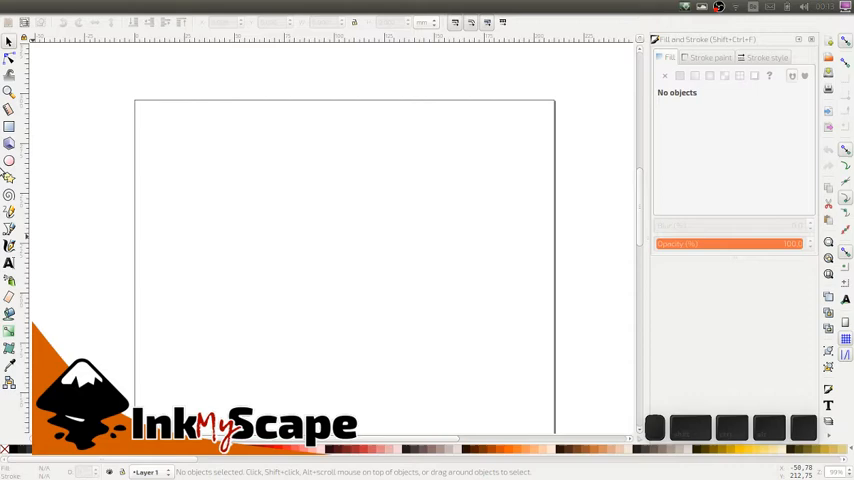
# Drag out a wide rectangle across the upper page and drag its handle to round the corners
pyautogui.moveTo(151, 114); pyautogui.dragTo(456, 270)
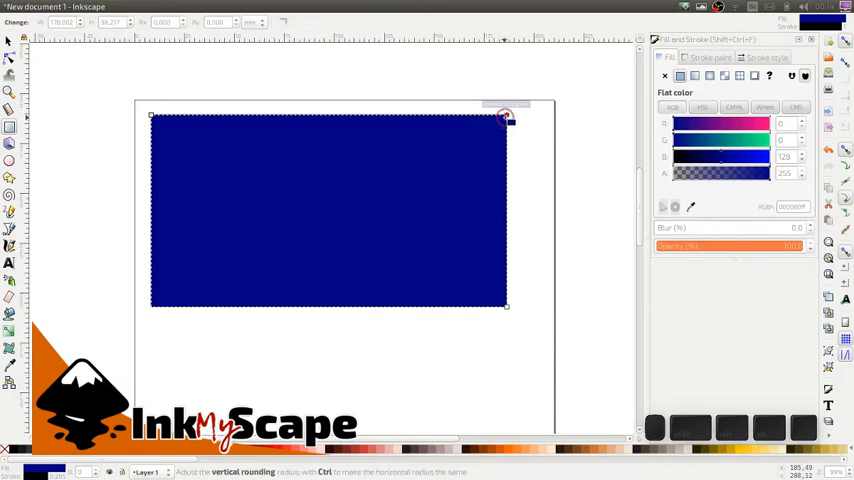
pyautogui.moveTo(505, 118); pyautogui.dragTo(505, 145)
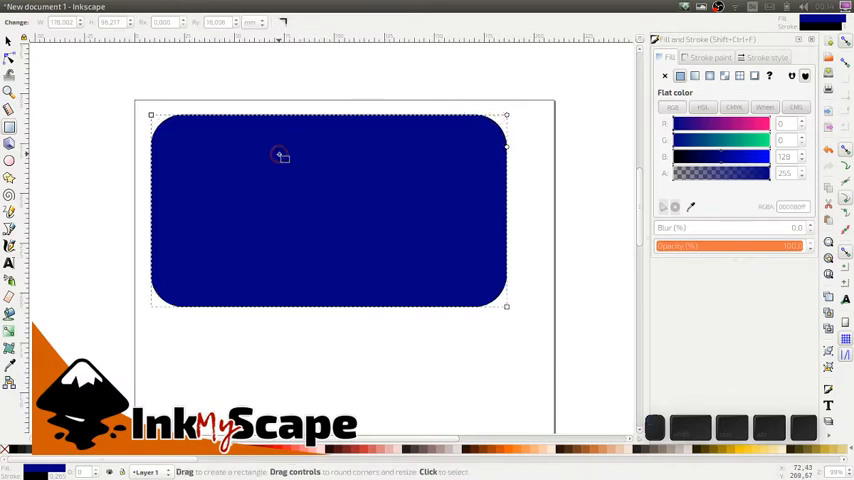
pyautogui.moveTo(225, 137)
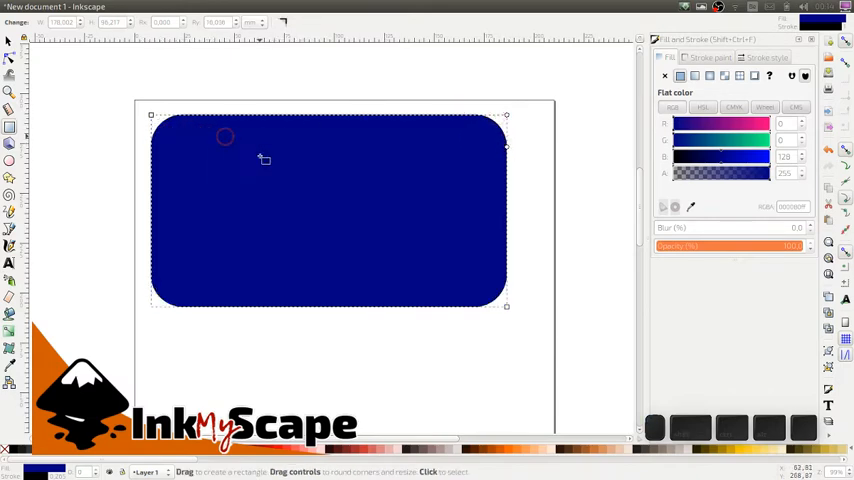
pyautogui.moveTo(318, 188)
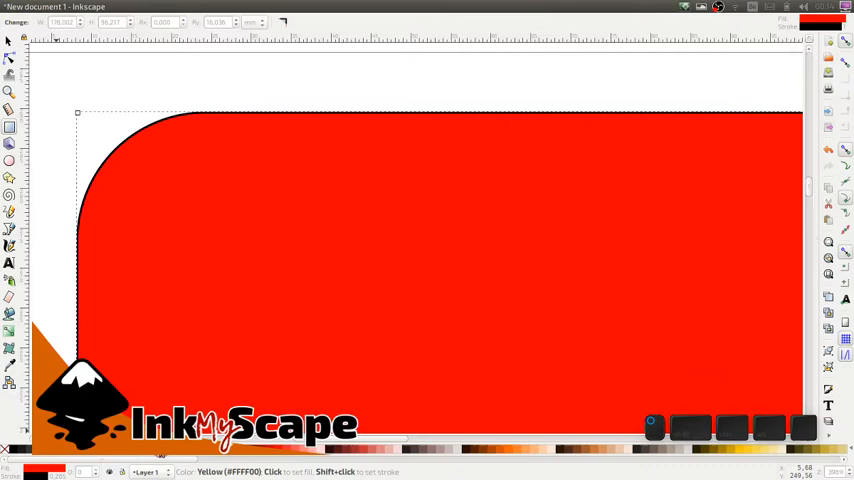
# Apply the orange palette swatch as the rectangle's fill, keeping its black outline
pyautogui.click(513, 449)
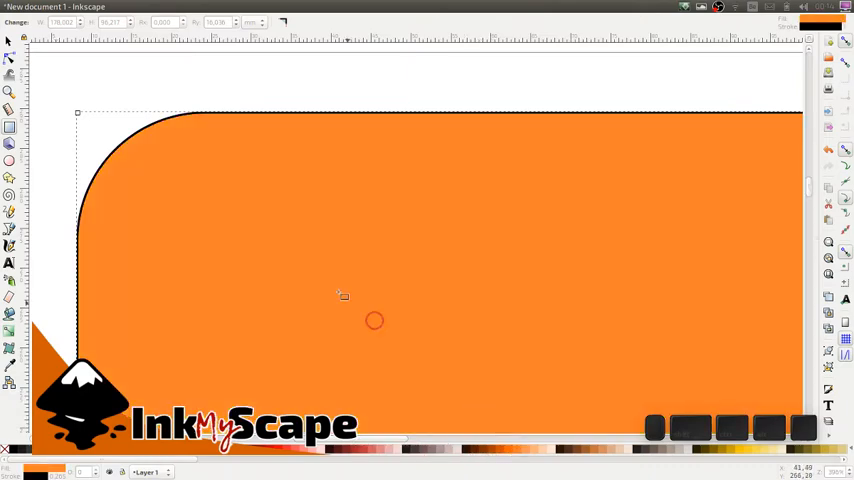
pyautogui.moveTo(122, 375)
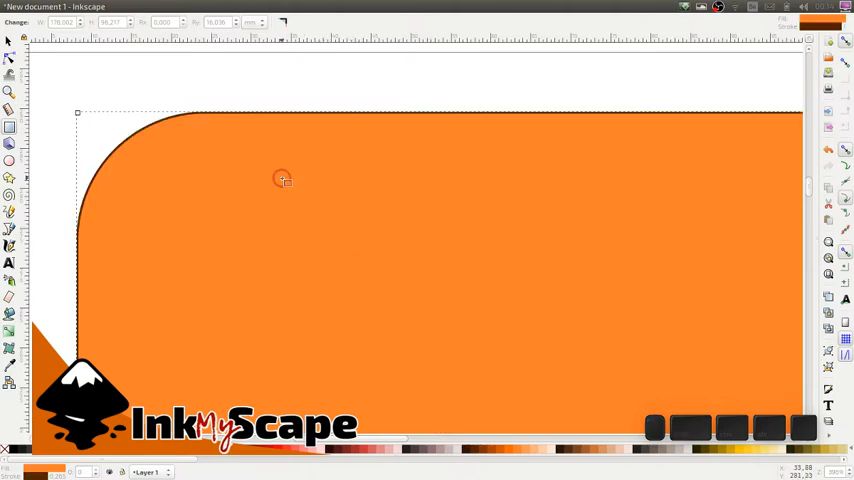
pyautogui.moveTo(280, 180)
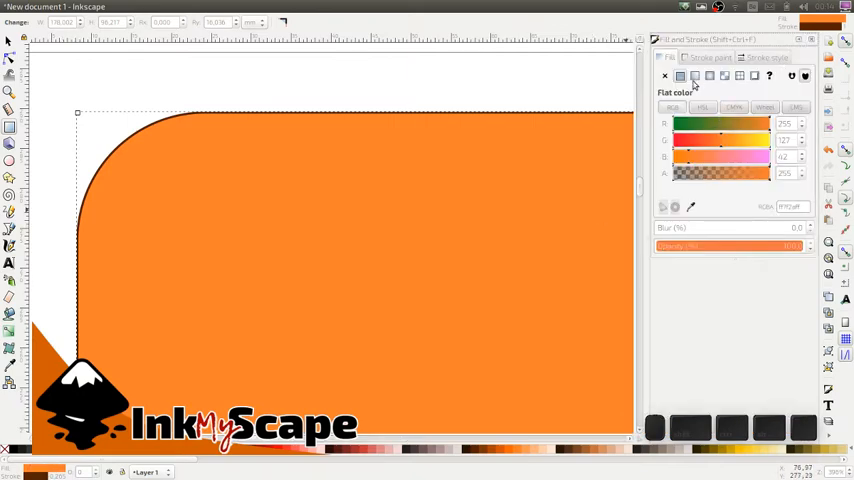
pyautogui.moveTo(668, 112)
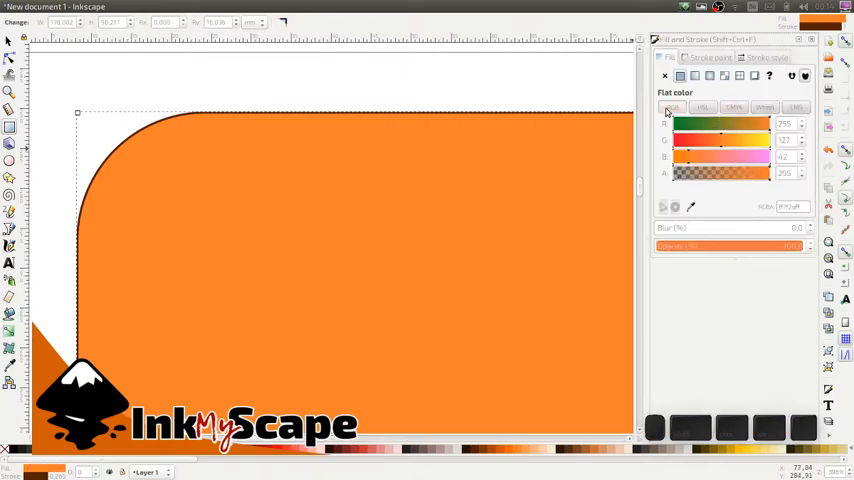
# View the fill's RGB values and the stroke paint settings, then return to Fill
pyautogui.click(664, 76)
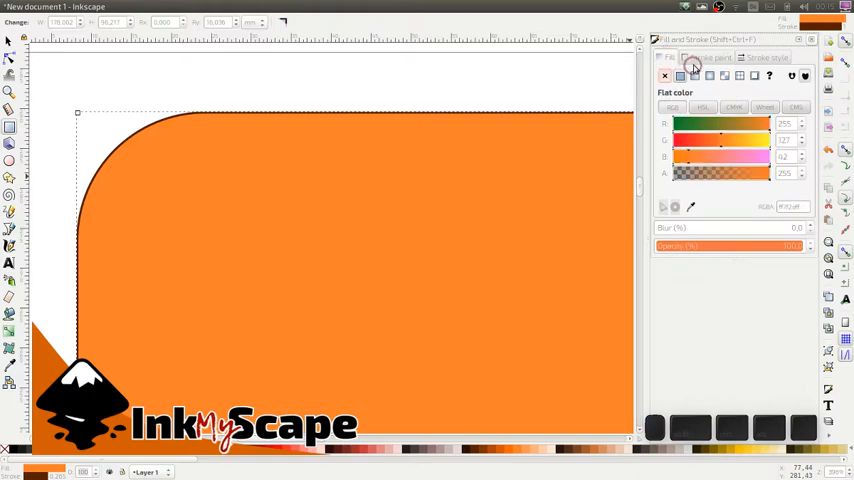
pyautogui.click(711, 57)
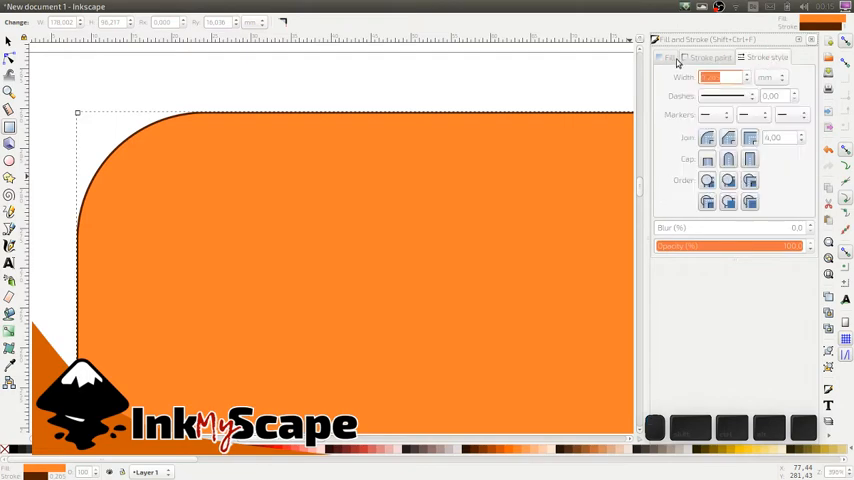
pyautogui.click(664, 58)
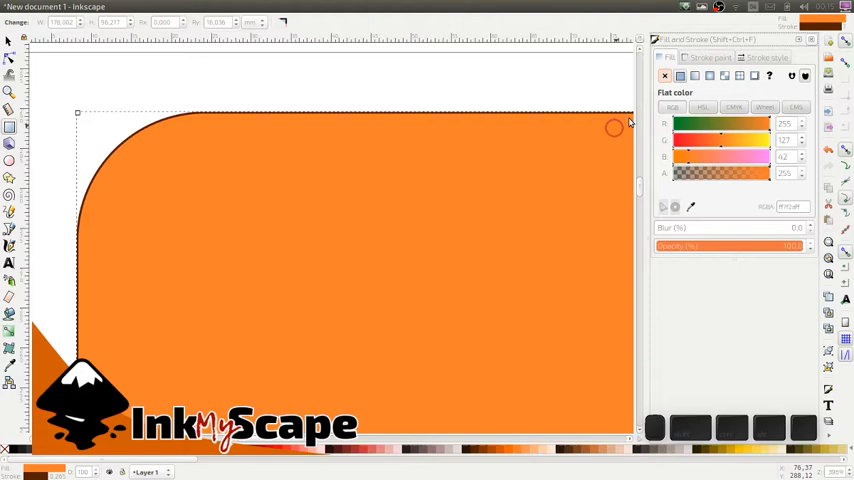
# Cycle the fill through No paint and Flat color, then set a linear gradient
pyautogui.click(663, 76)
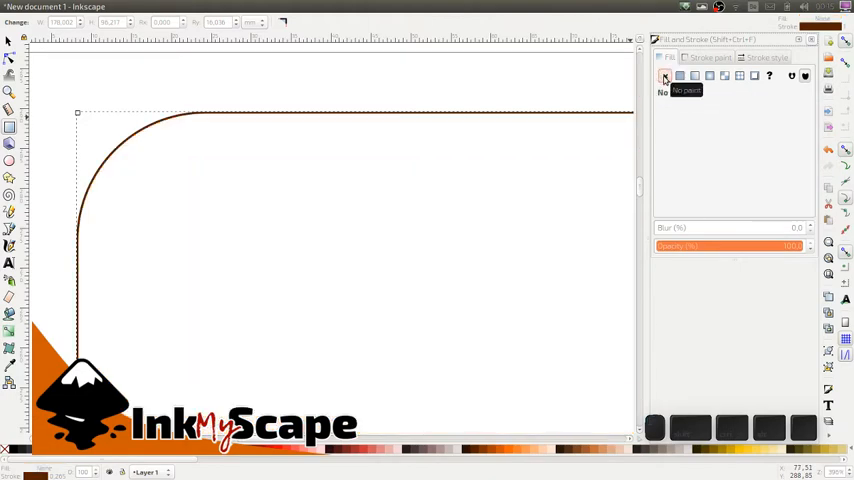
pyautogui.click(680, 76)
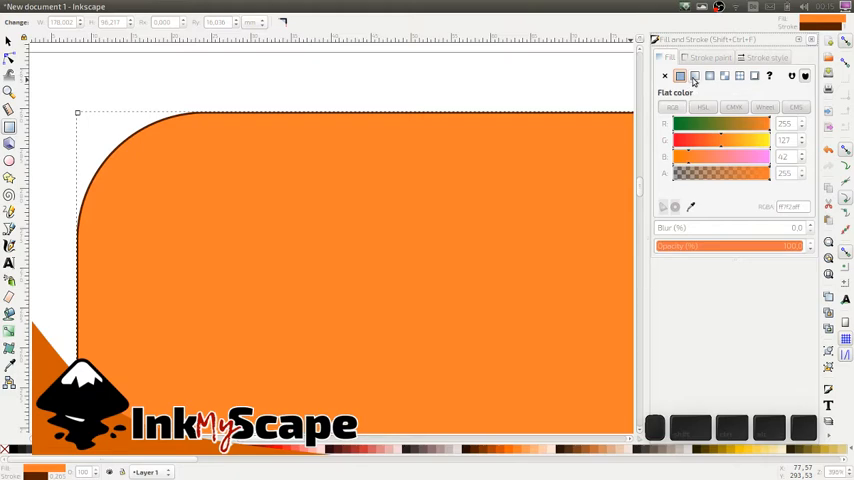
pyautogui.click(694, 75)
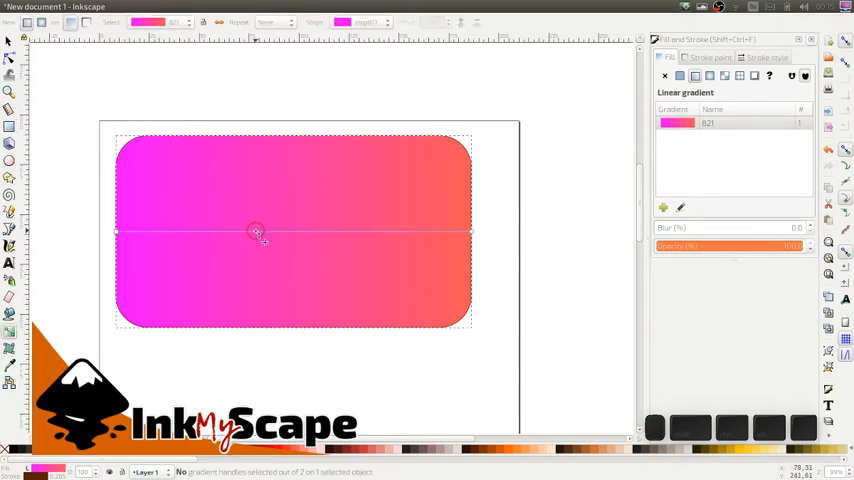
# Add a middle gradient stop on the canvas and slide stops along the gradient line
pyautogui.click(337, 232)
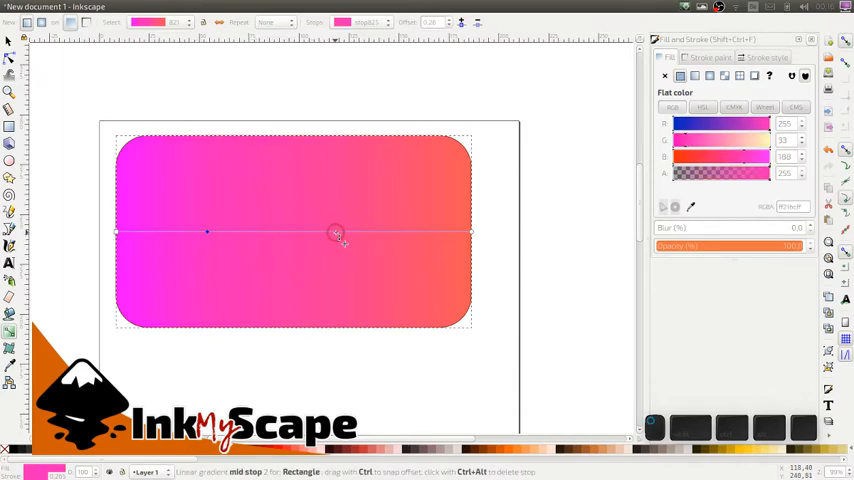
pyautogui.moveTo(335, 232); pyautogui.dragTo(437, 232)
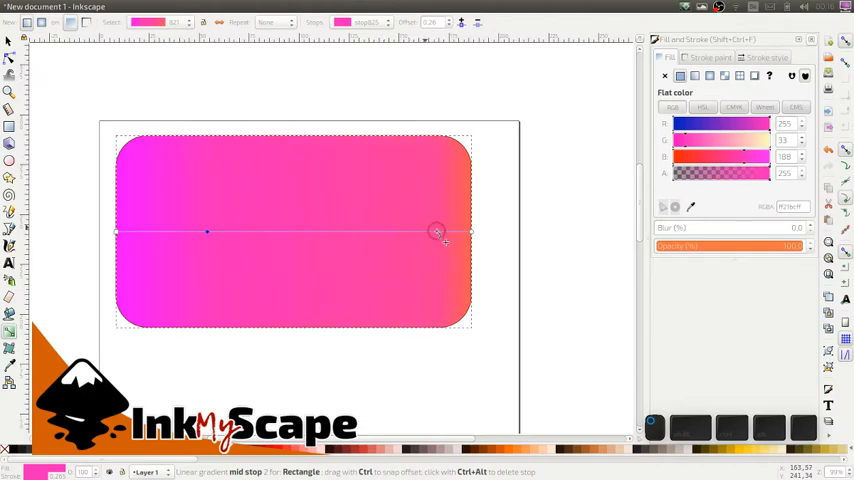
pyautogui.moveTo(437, 231); pyautogui.dragTo(318, 231)
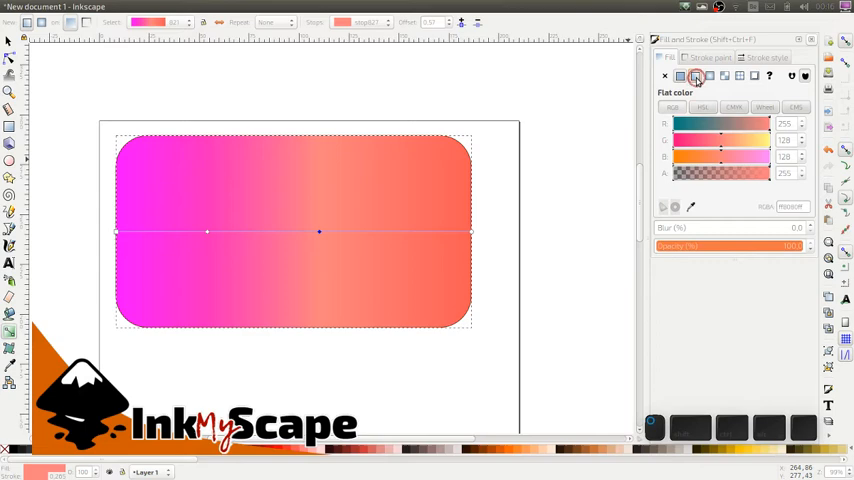
pyautogui.click(694, 76)
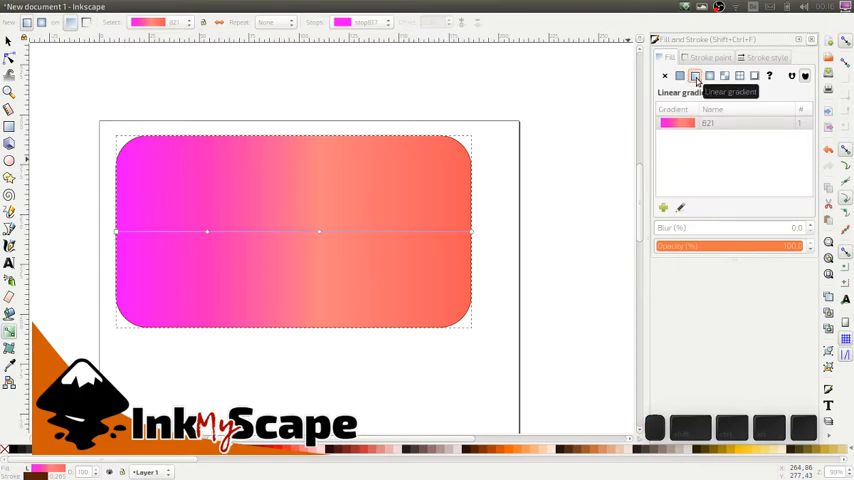
# Switch the fill to a radial gradient, widen its radius, then change to mesh
pyautogui.click(710, 76)
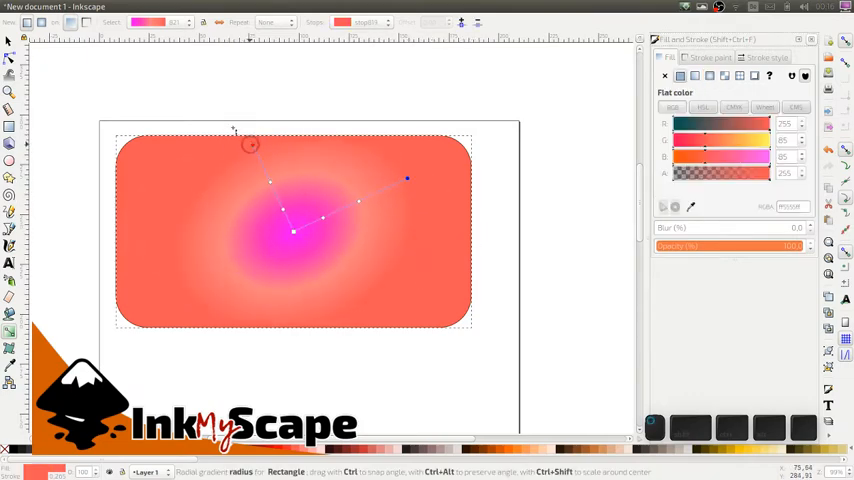
pyautogui.moveTo(250, 145); pyautogui.dragTo(200, 95)
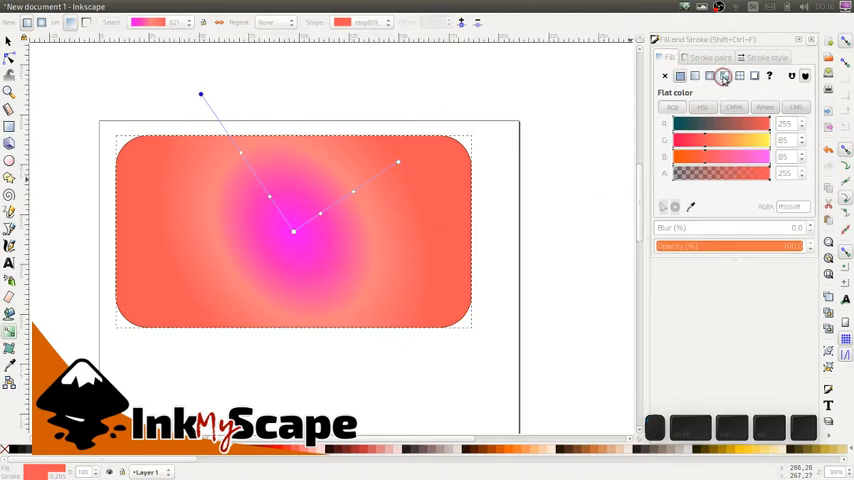
pyautogui.click(725, 76)
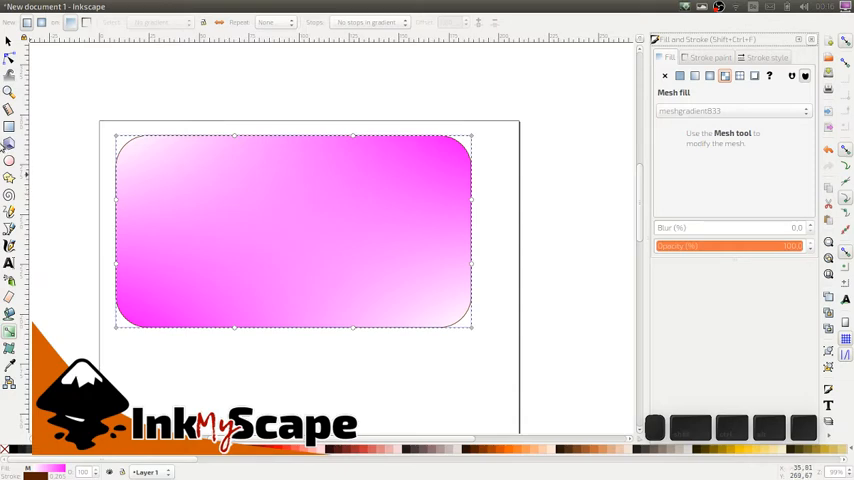
pyautogui.moveTo(729, 214)
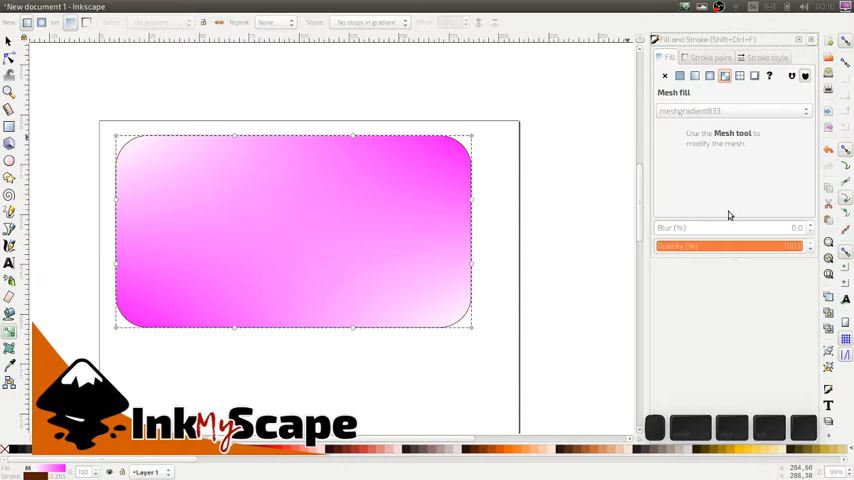
pyautogui.moveTo(759, 166)
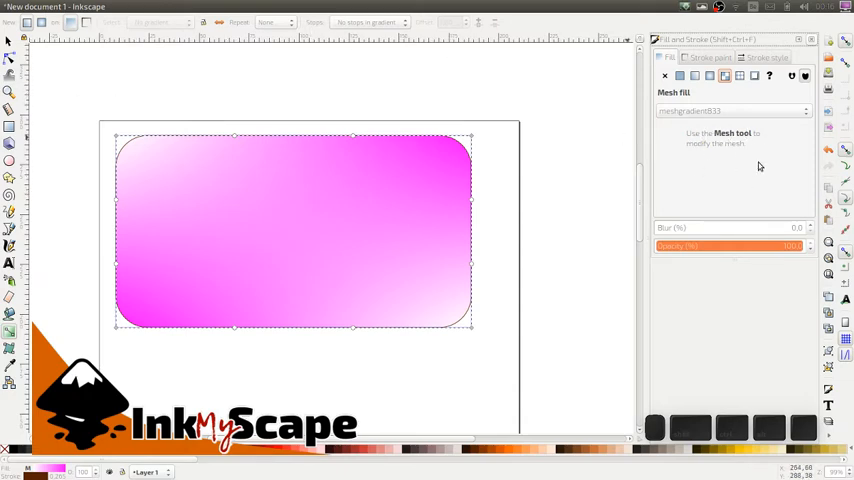
pyautogui.moveTo(708, 144)
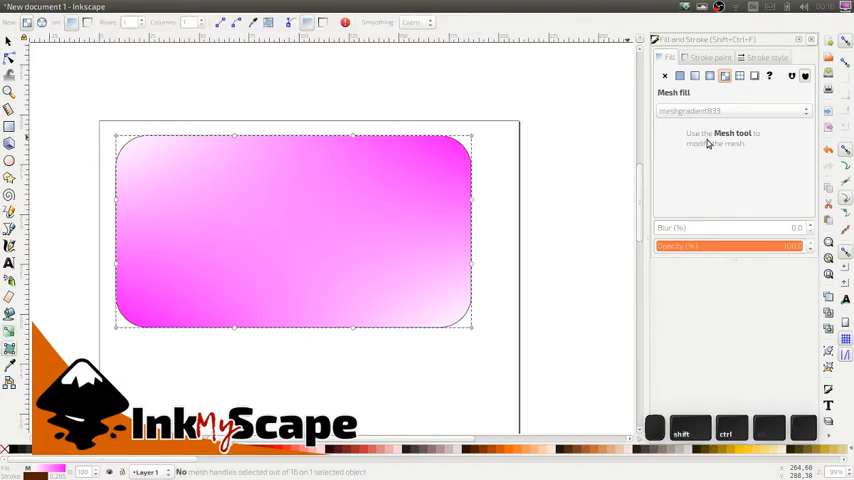
pyautogui.moveTo(45, 68)
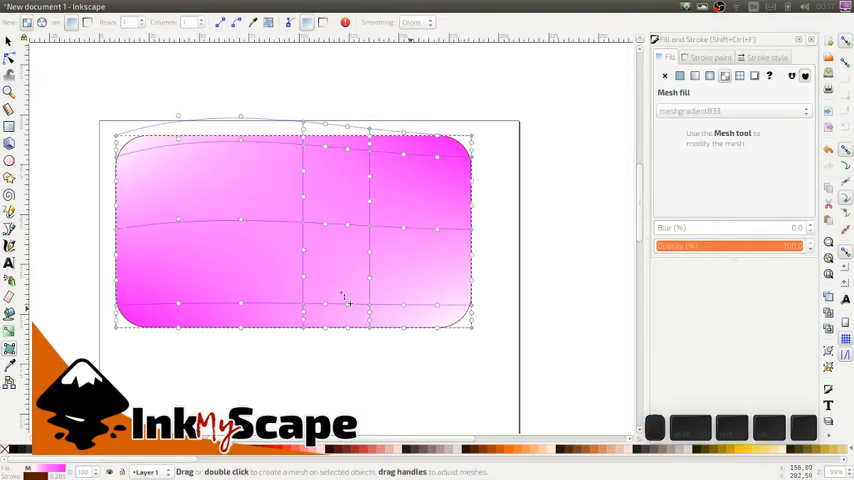
# Bend the middle mesh line upward and recolour the central mesh node from the palette
pyautogui.click(242, 268)
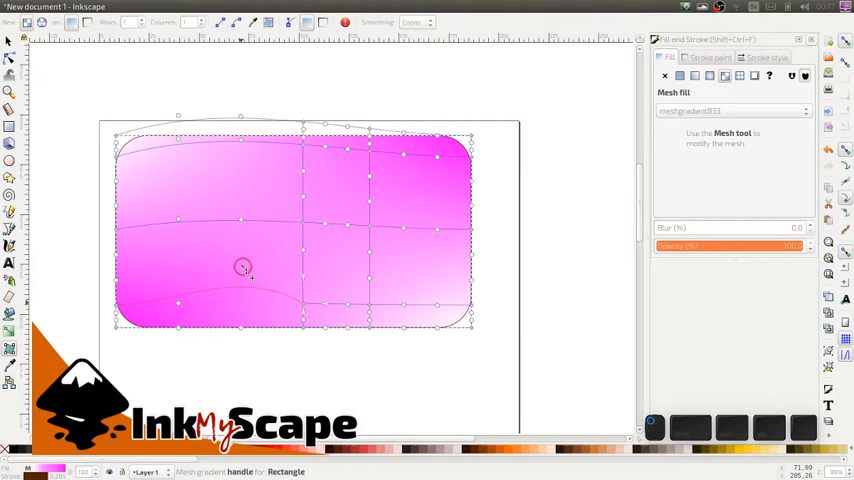
pyautogui.moveTo(242, 268); pyautogui.dragTo(235, 190)
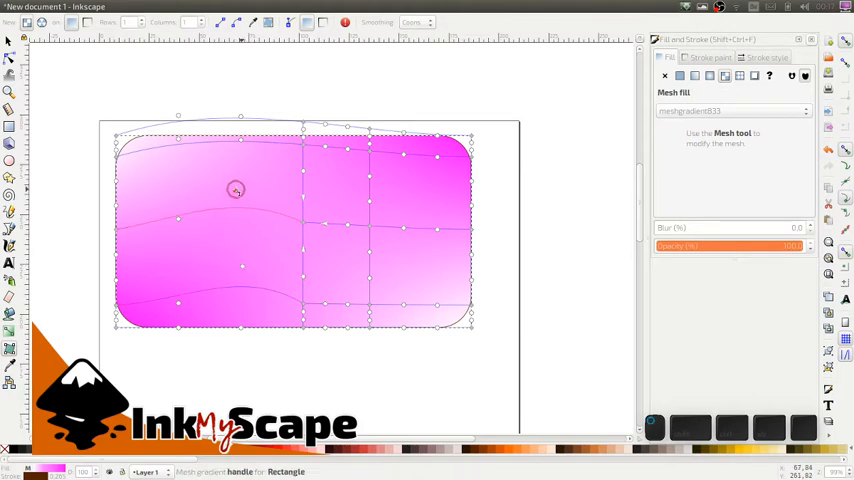
pyautogui.click(283, 203)
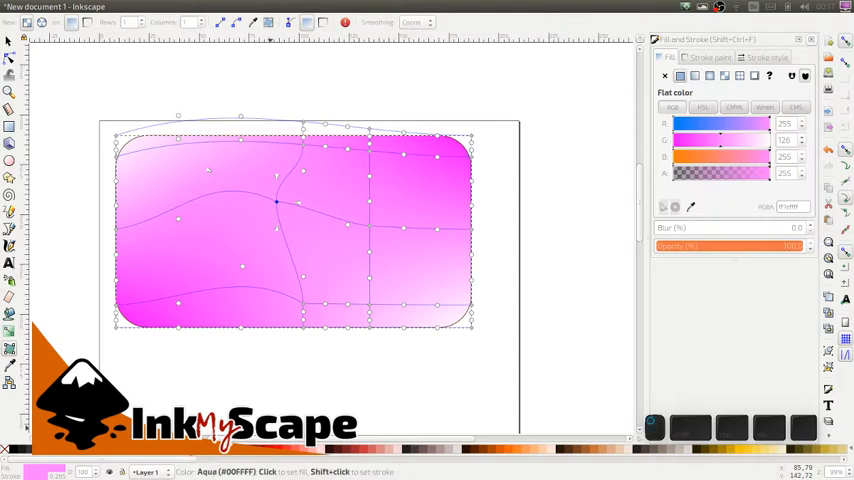
pyautogui.click(107, 106)
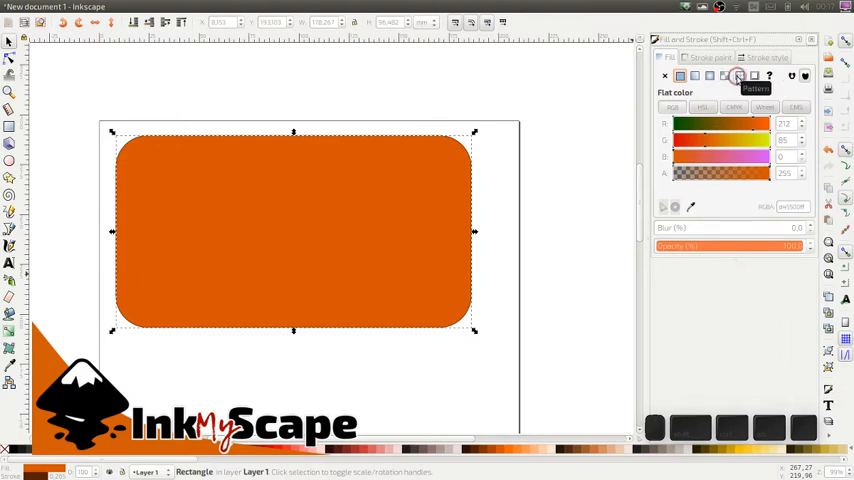
# Set the fill to Pattern and choose Packed circles from the pattern list
pyautogui.click(738, 76)
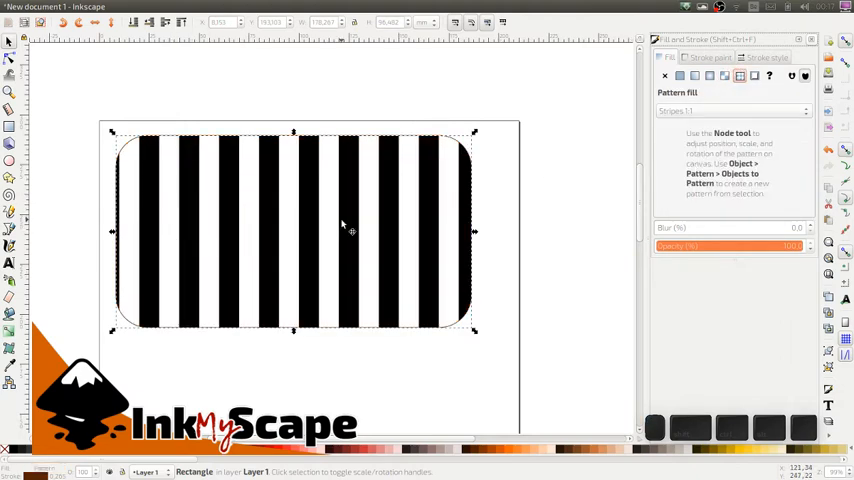
pyautogui.moveTo(760, 110)
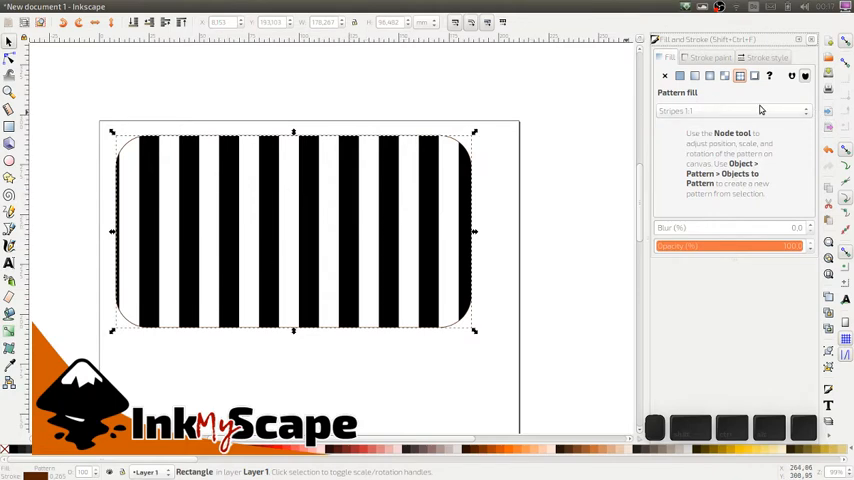
pyautogui.click(730, 110)
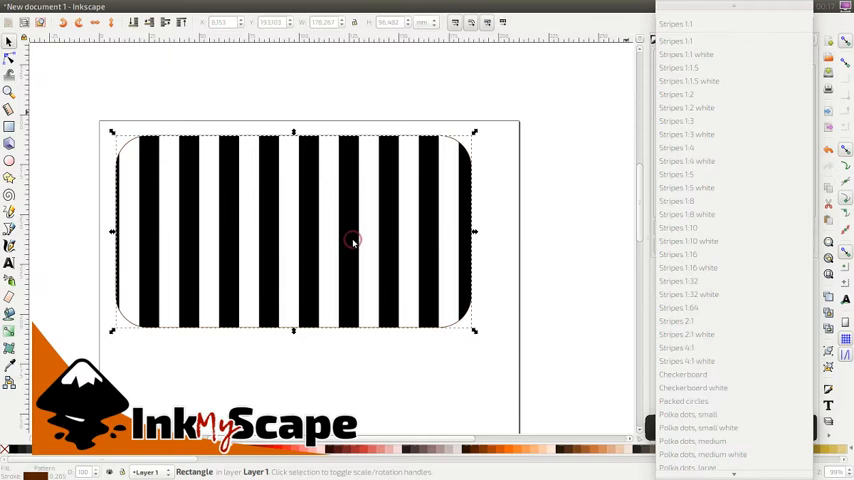
pyautogui.moveTo(330, 258)
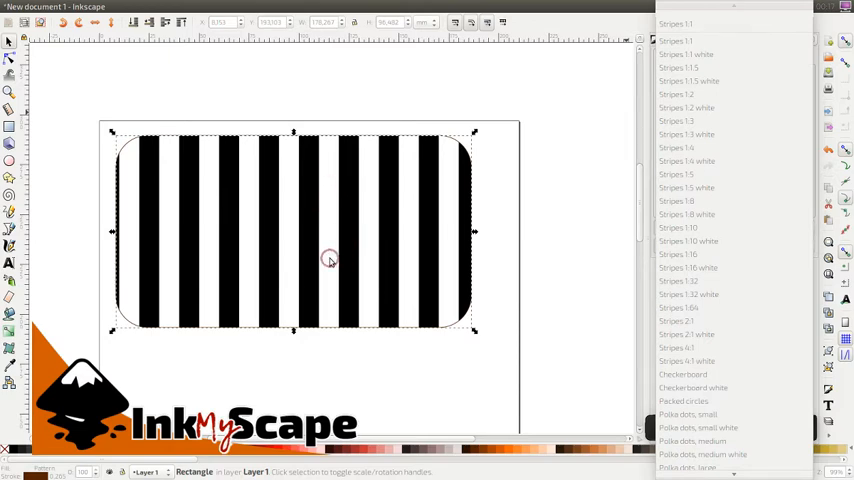
pyautogui.moveTo(330, 247)
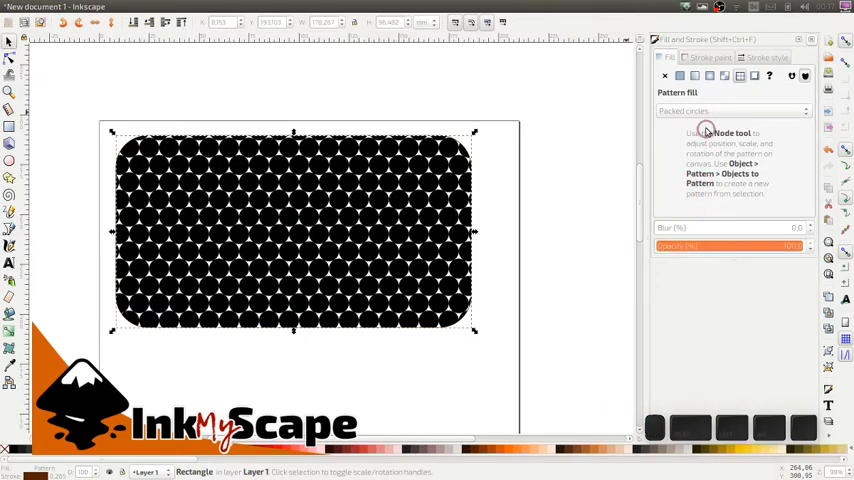
pyautogui.click(730, 111)
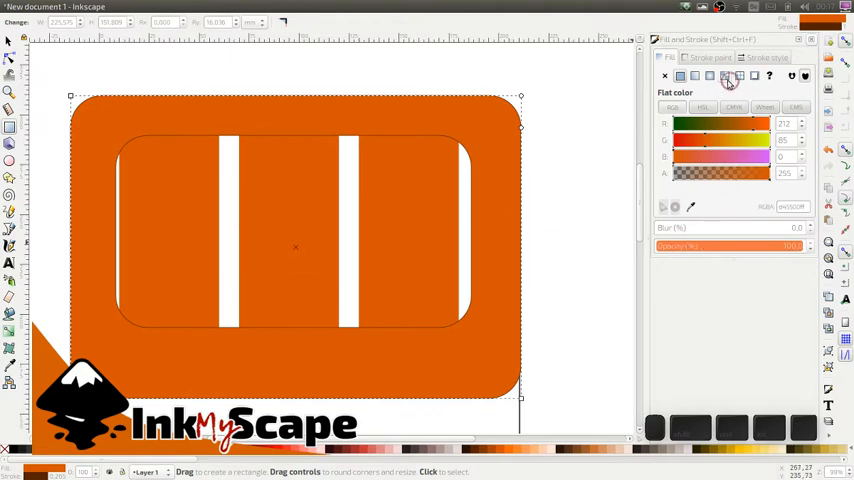
# Try a white stripes pattern, then return the rectangle to a solid orange fill
pyautogui.click(739, 76)
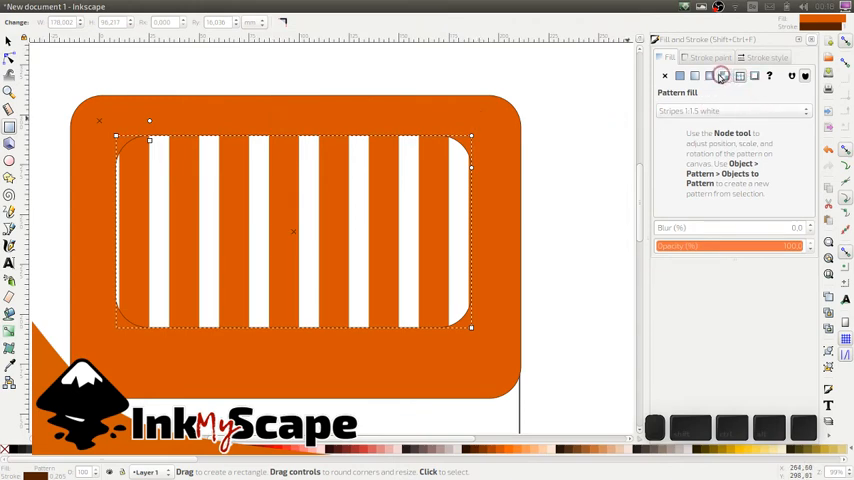
pyautogui.click(680, 75)
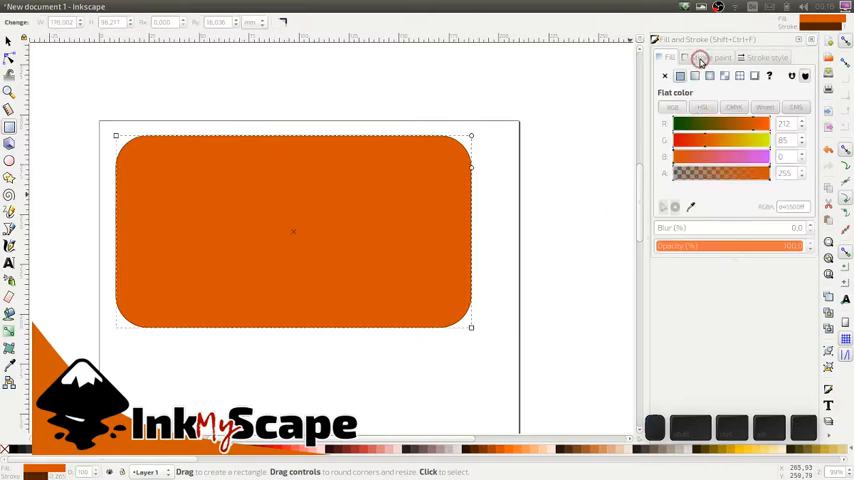
# Give the outline a dark flat colour, then a linear gradient, and return to Fill
pyautogui.click(700, 57)
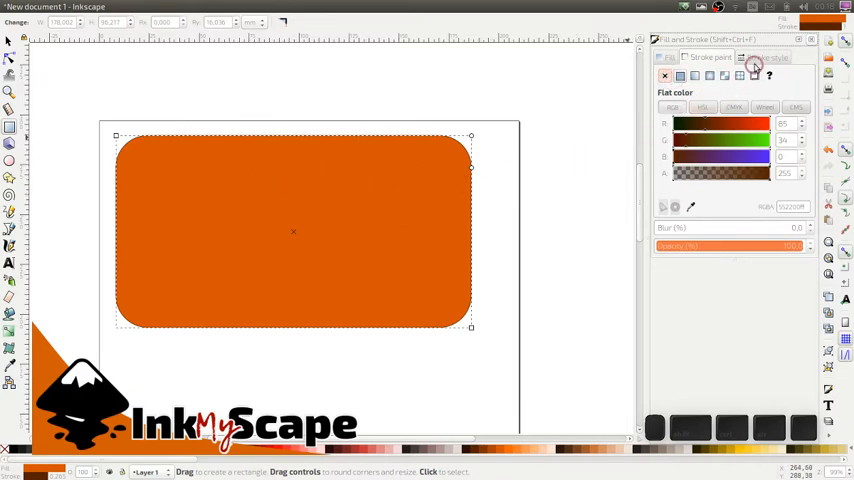
pyautogui.click(767, 57)
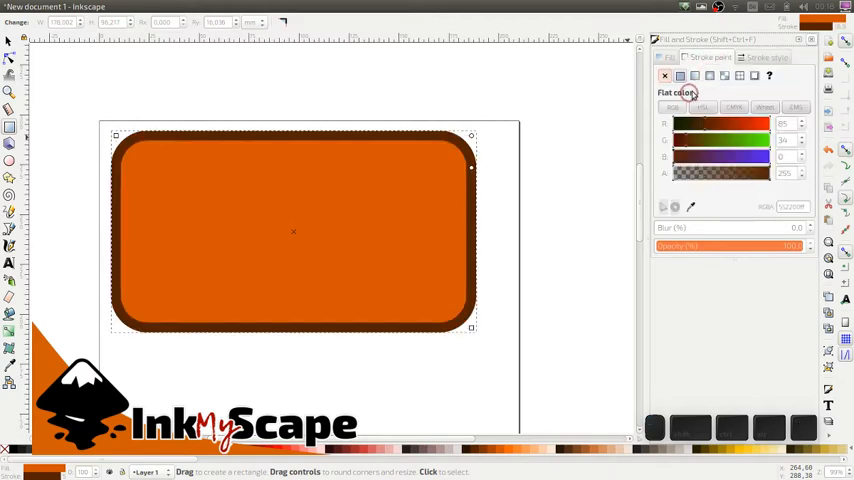
pyautogui.click(695, 75)
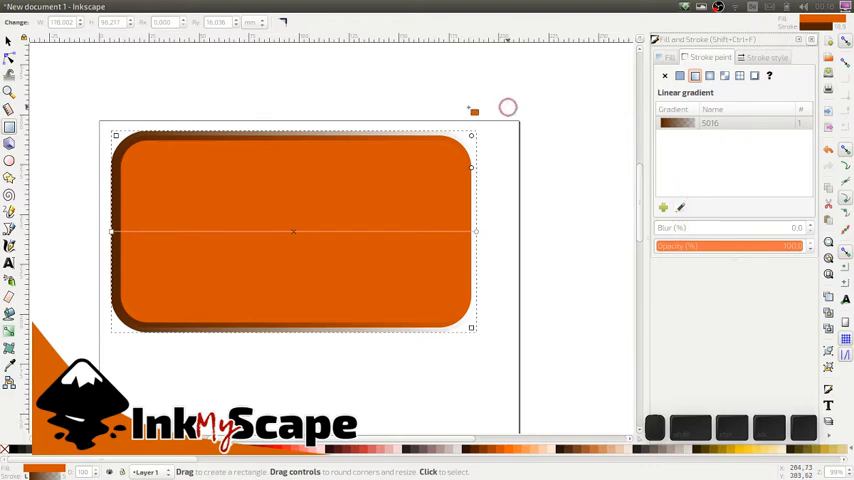
pyautogui.moveTo(569, 273)
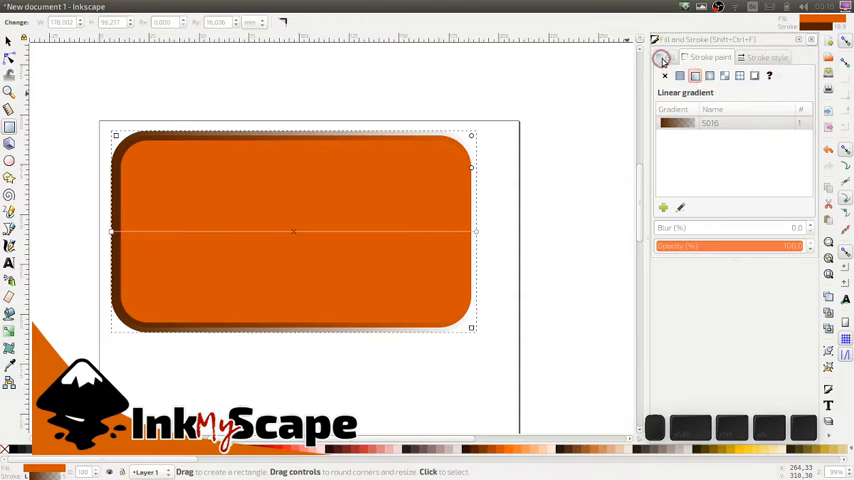
pyautogui.click(695, 76)
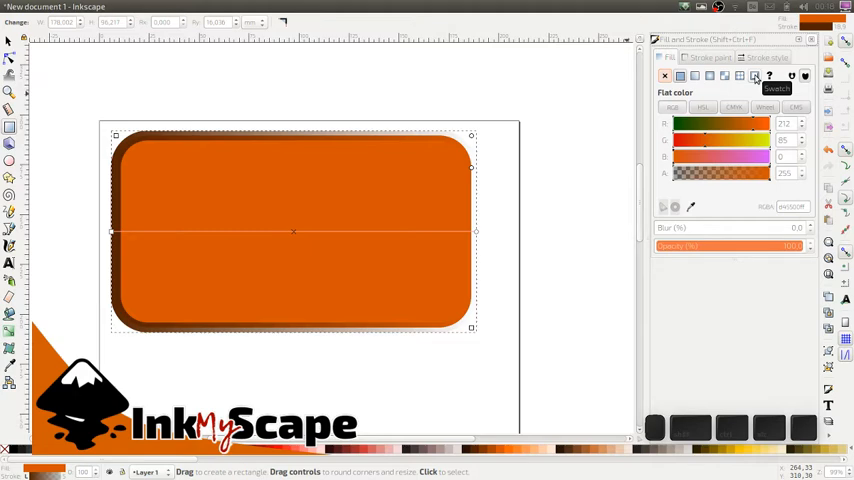
# Turn the orange fill into a swatch and begin renaming it Brand_Orange
pyautogui.click(754, 76)
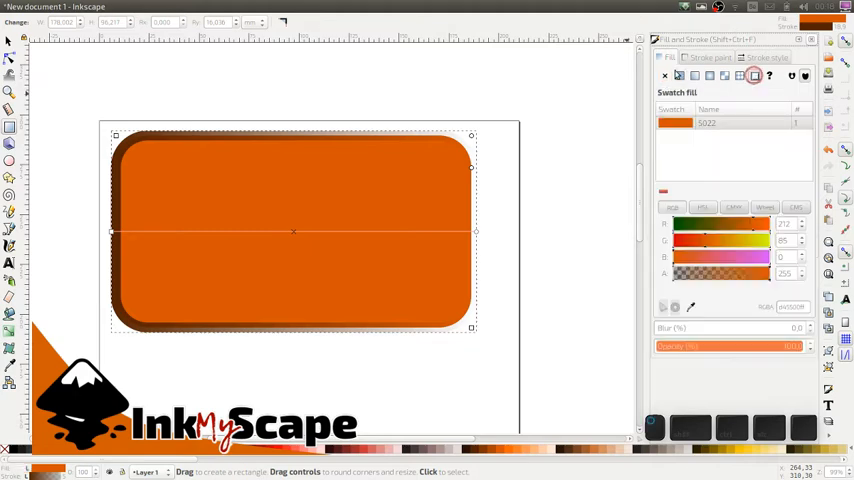
pyautogui.click(708, 131)
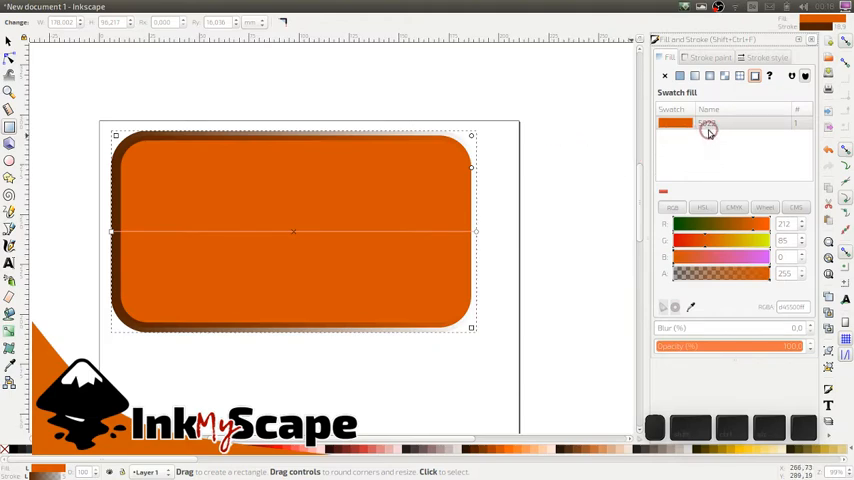
pyautogui.click(730, 123)
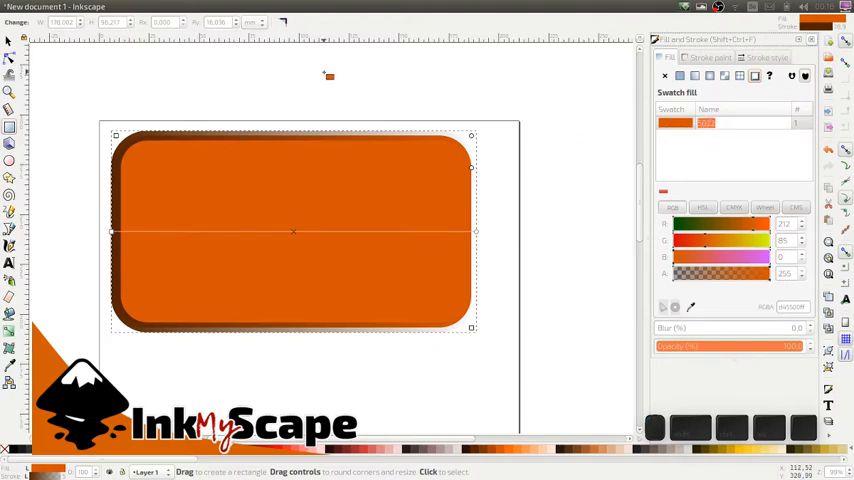
pyautogui.write('Brand Ora')
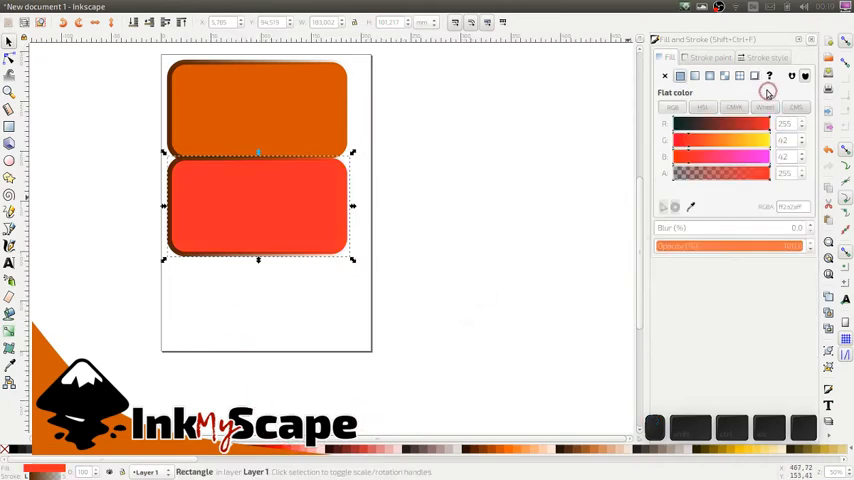
# Save the red fill as a swatch named Brand_Red, then select the upper orange rectangle
pyautogui.click(754, 76)
pyautogui.write('Br')
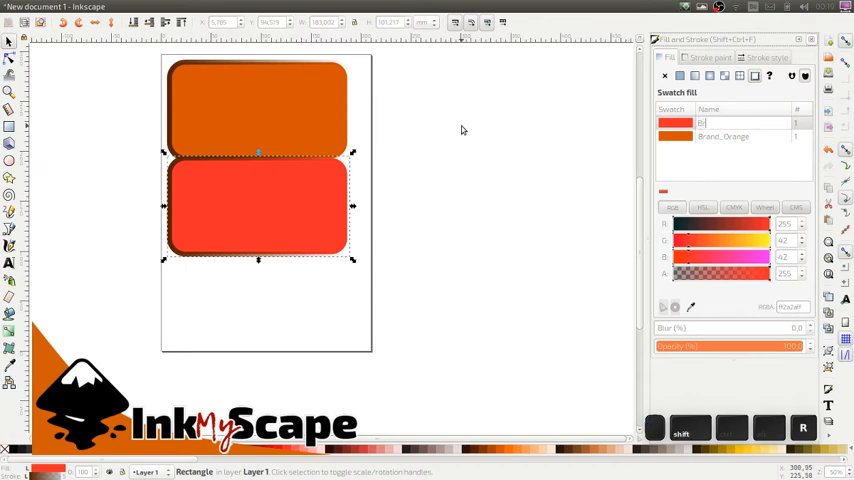
pyautogui.click(730, 122)
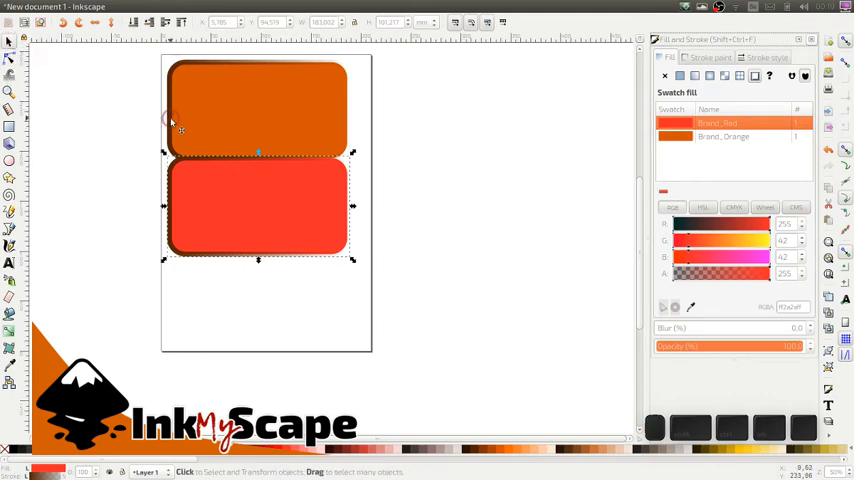
pyautogui.click(257, 110)
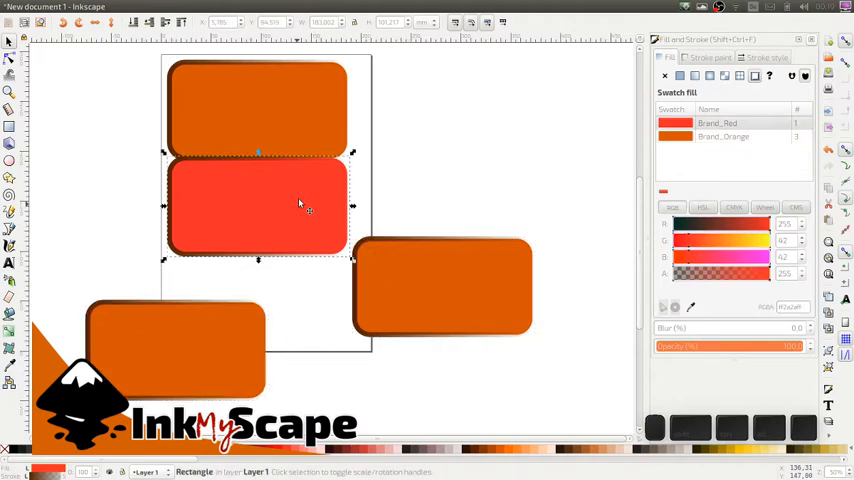
# Move a rectangle copy to a new spot on the page
pyautogui.moveTo(300, 205); pyautogui.dragTo(347, 310)
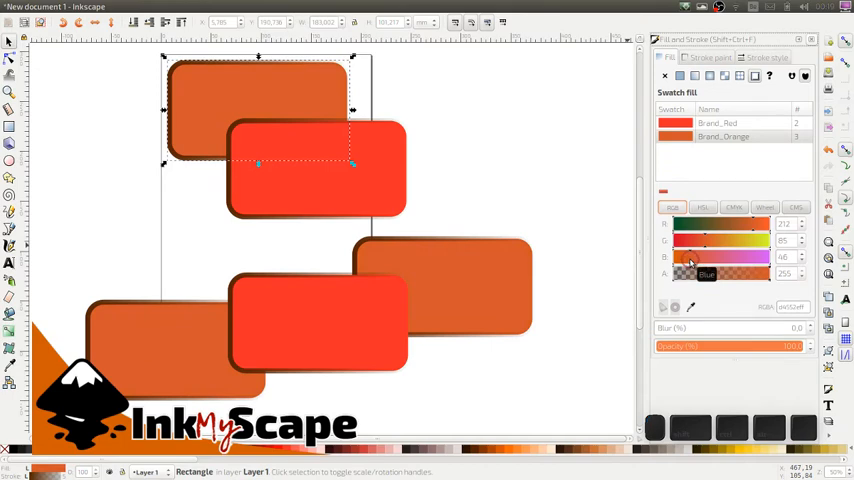
pyautogui.moveTo(643, 233)
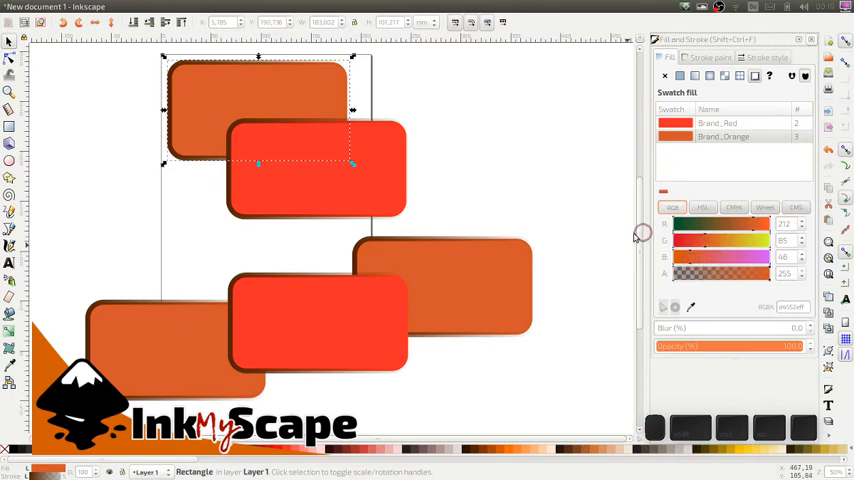
pyautogui.moveTo(545, 231)
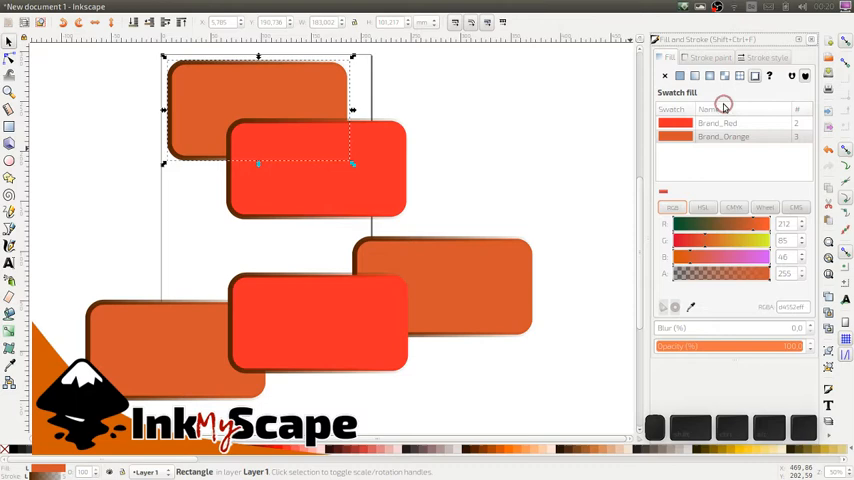
pyautogui.moveTo(650, 147)
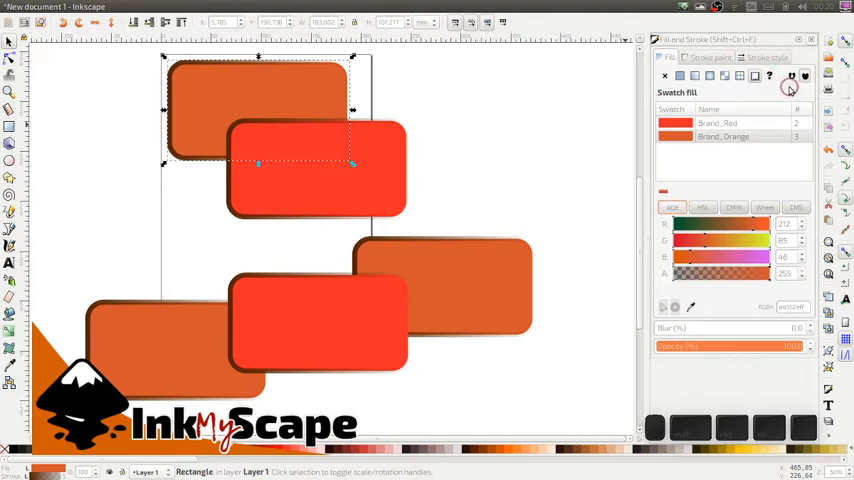
pyautogui.moveTo(804, 77)
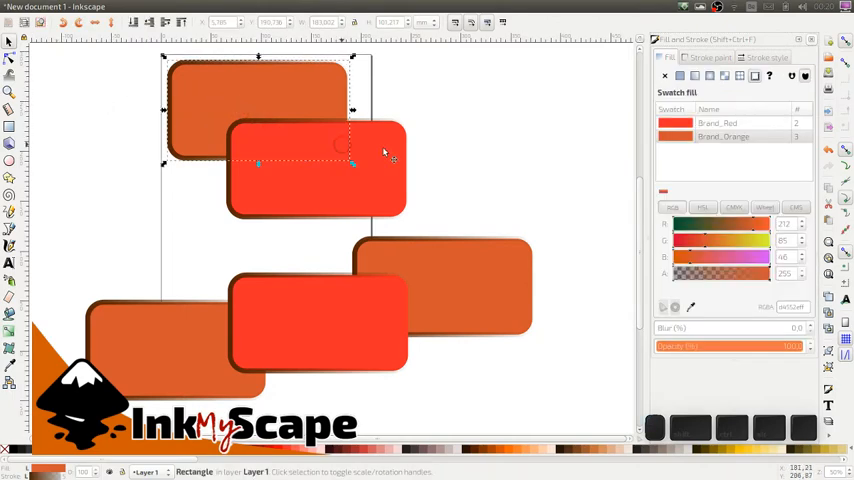
# Select both top rectangles, combine them with an even-odd fill rule, and reselect the merged shape
pyautogui.click(241, 102)
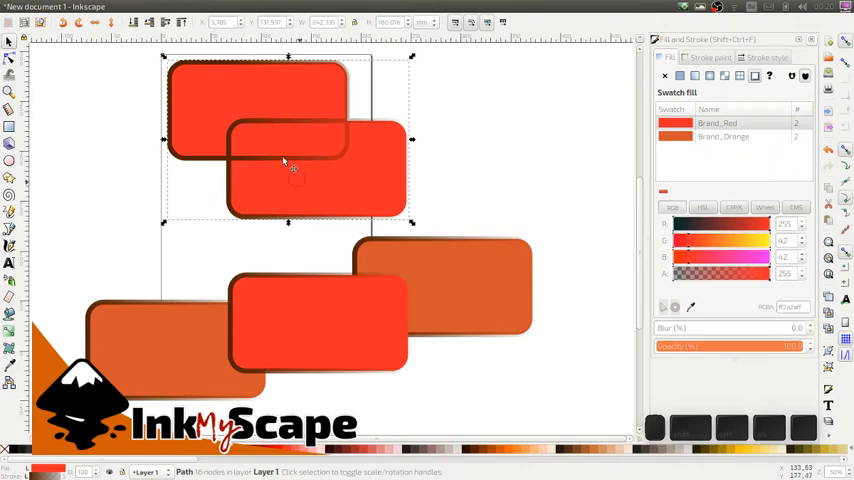
pyautogui.moveTo(307, 156)
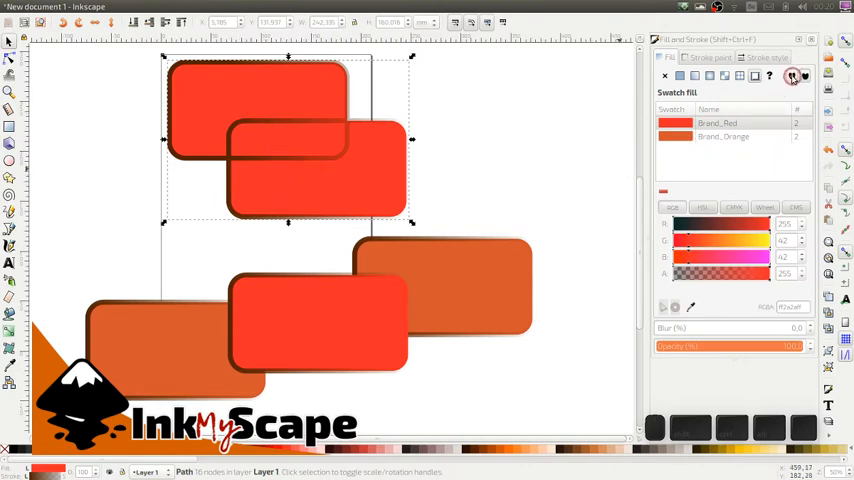
pyautogui.click(755, 76)
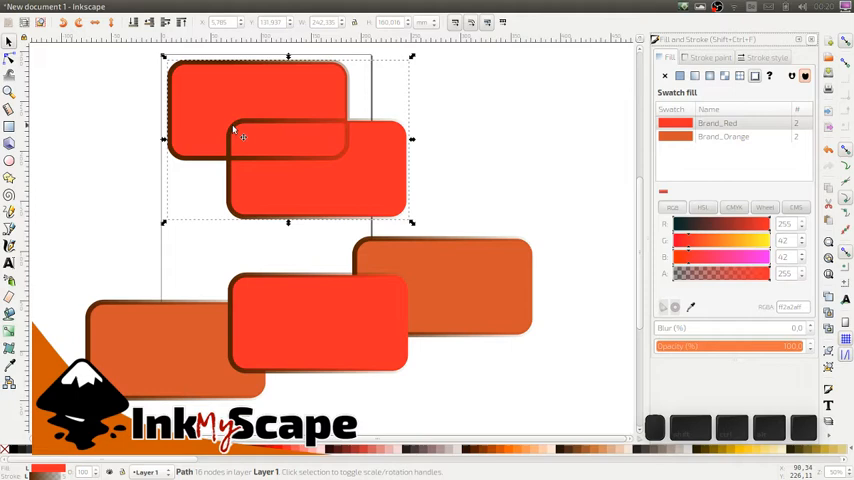
pyautogui.click(118, 92)
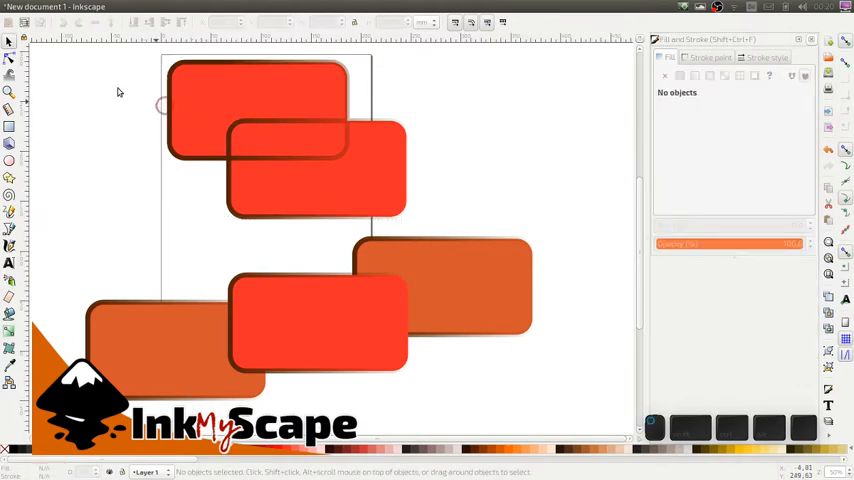
pyautogui.click(290, 130)
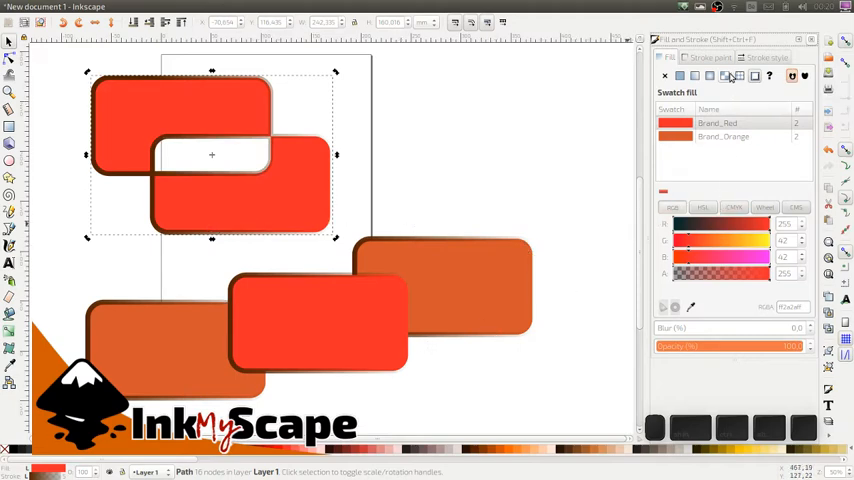
pyautogui.click(694, 76)
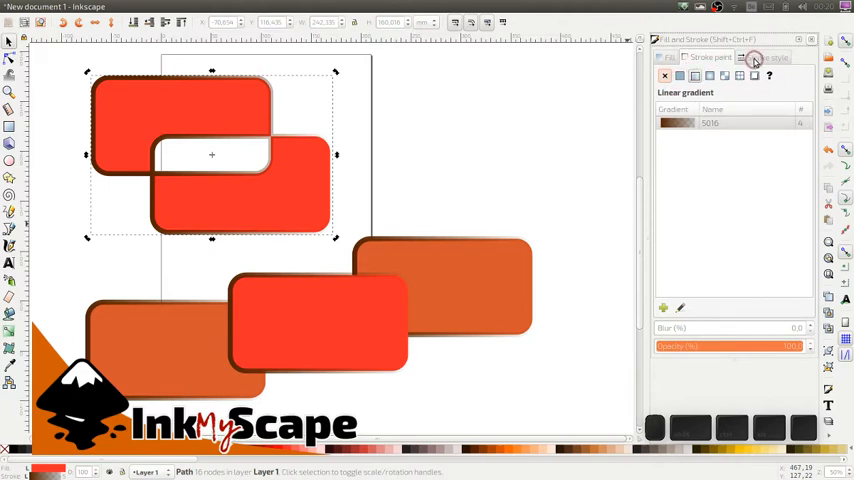
# Set the merged red shape's outline to a longer-dash pattern in Stroke style
pyautogui.click(766, 57)
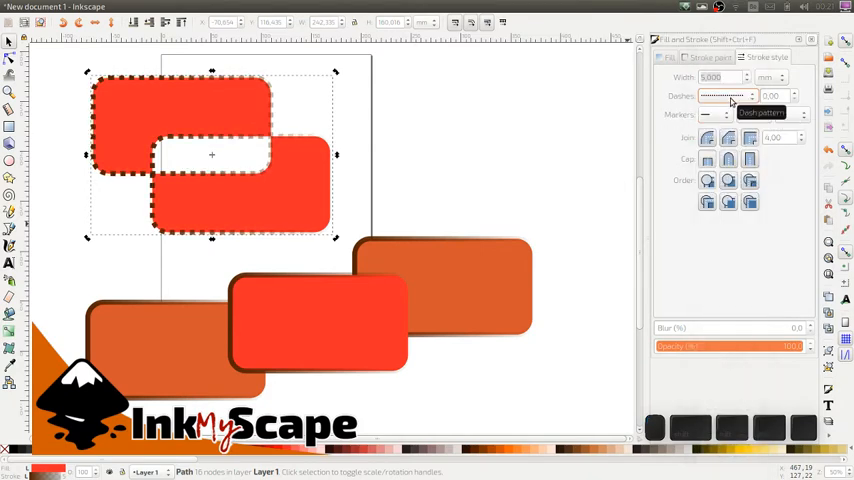
pyautogui.click(728, 96)
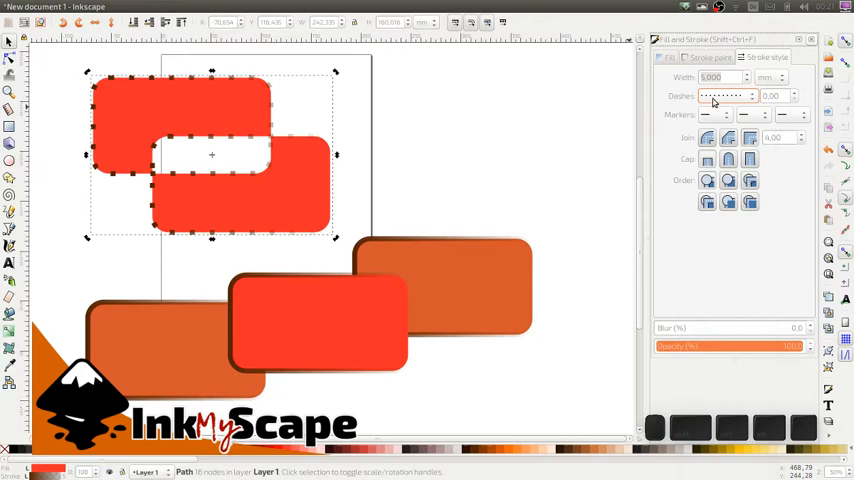
pyautogui.click(722, 95)
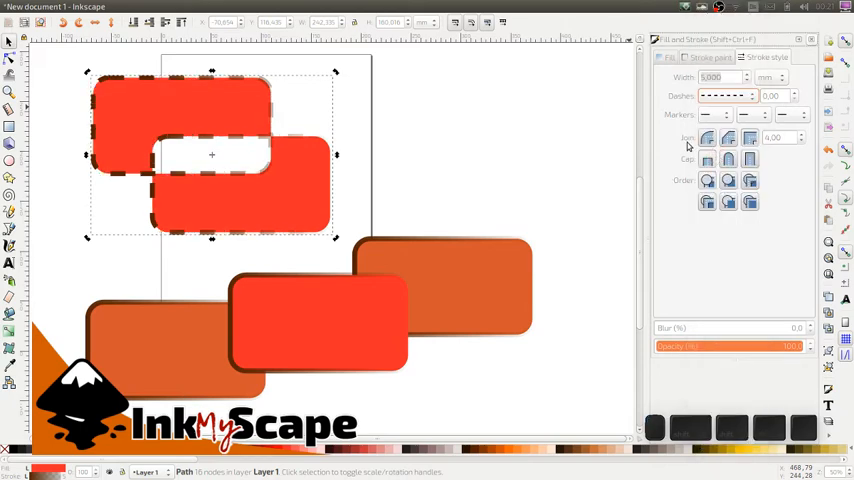
pyautogui.moveTo(710, 115)
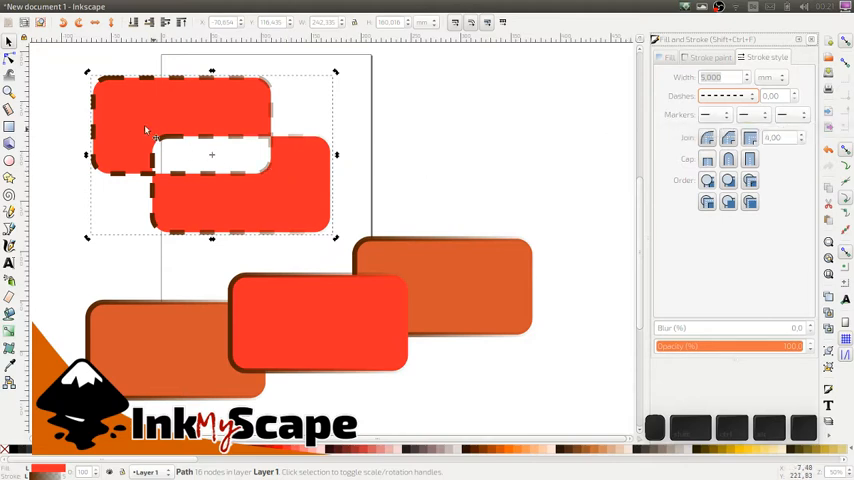
pyautogui.moveTo(38, 268)
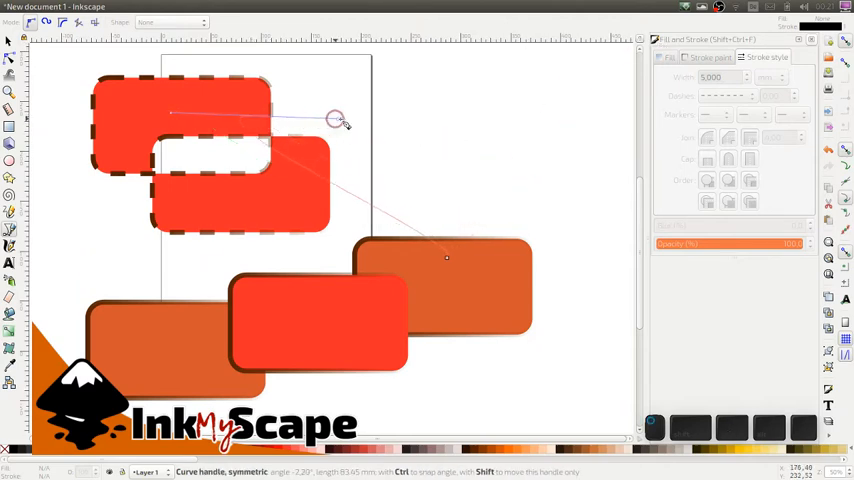
# Draw a curve toward the orange rectangle, make it dashed, and add arrowhead markers
pyautogui.moveTo(335, 118); pyautogui.dragTo(76, 145)
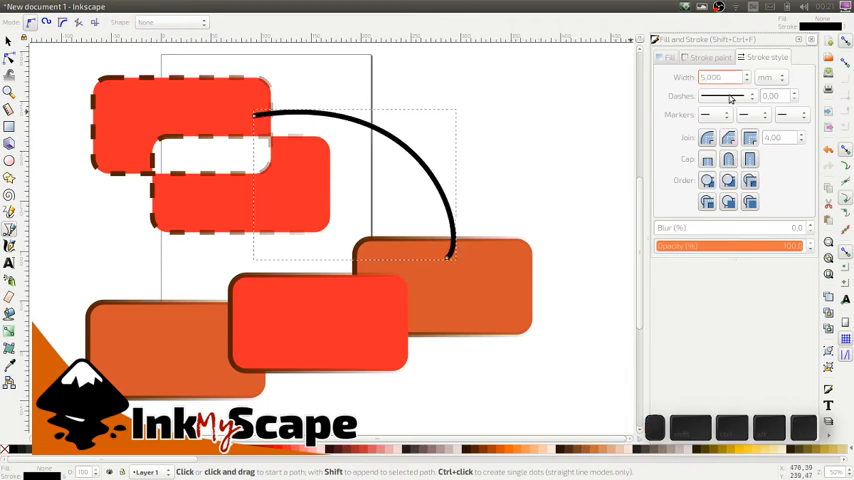
pyautogui.click(729, 96)
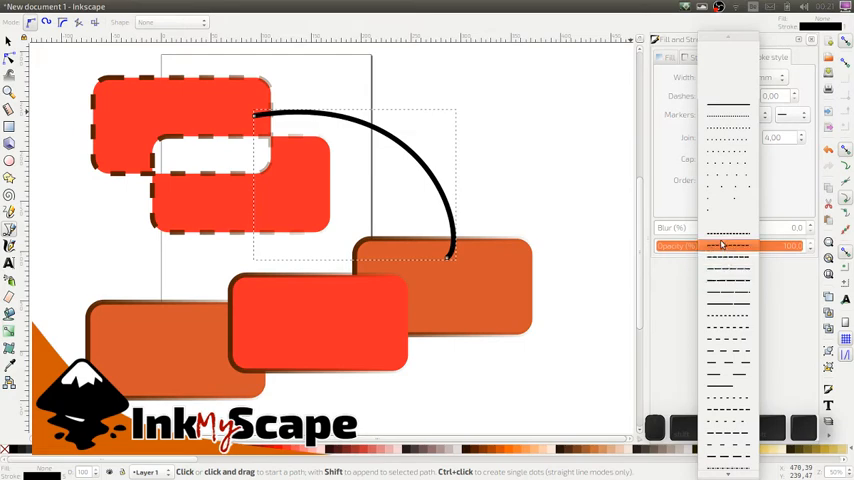
pyautogui.click(725, 95)
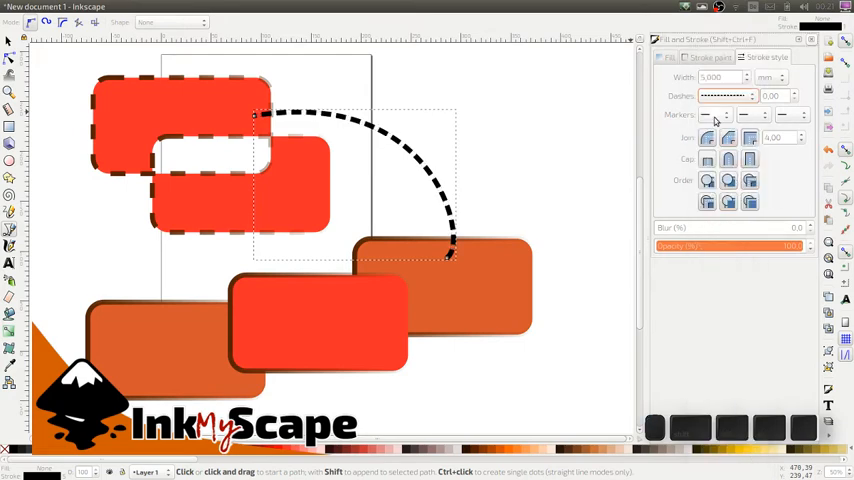
pyautogui.click(712, 114)
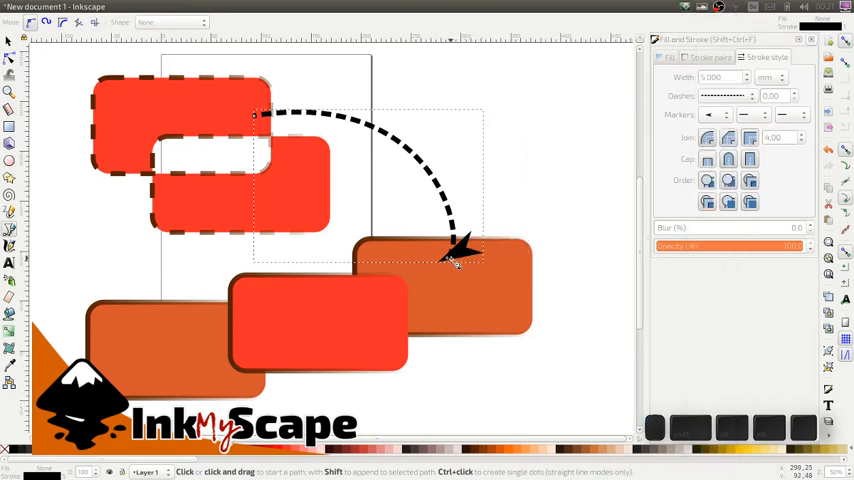
pyautogui.click(458, 262)
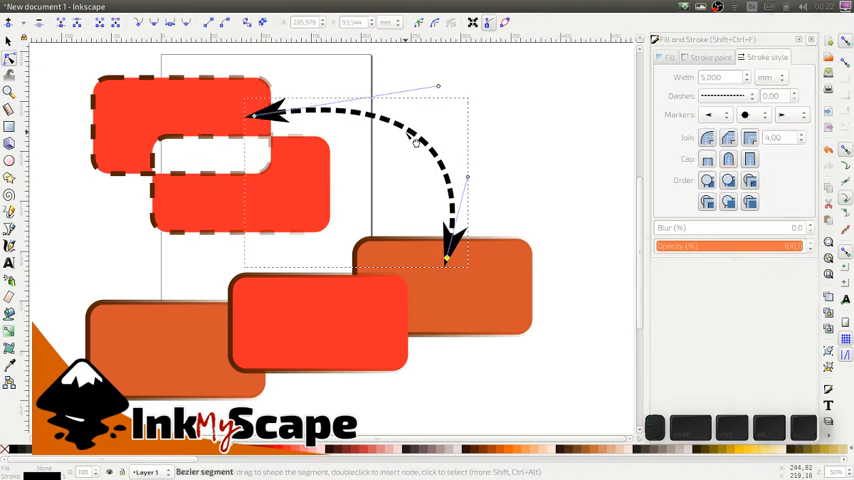
# Insert nodes on the connector and drag them to angle the path
pyautogui.click(408, 130)
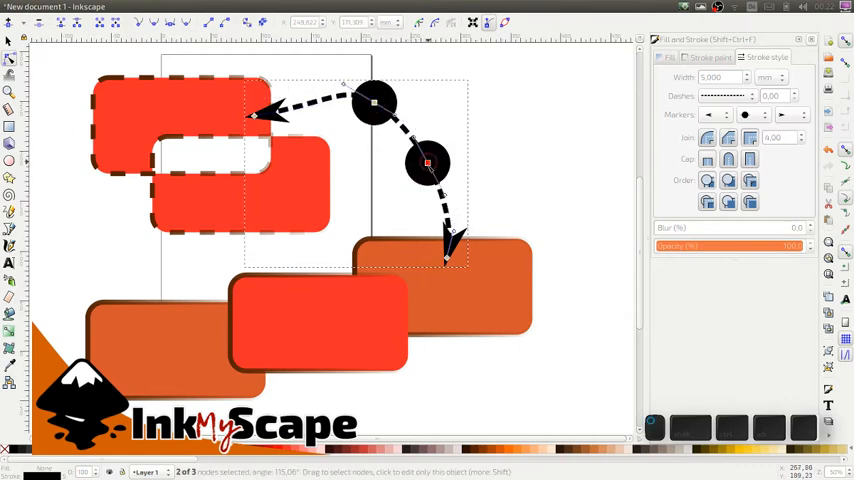
pyautogui.moveTo(427, 162); pyautogui.dragTo(486, 151)
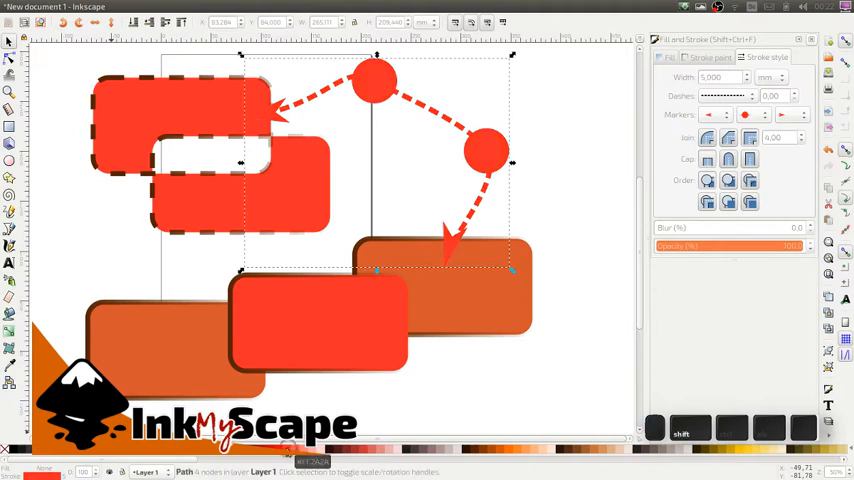
# Recolour the arrow blue and give its stroke a linear gradient stretched along the path
pyautogui.click(45, 474)
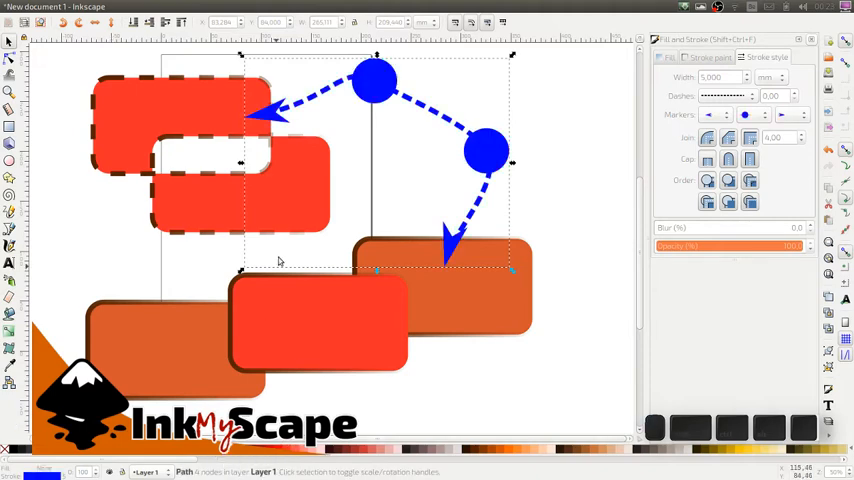
pyautogui.moveTo(667, 98)
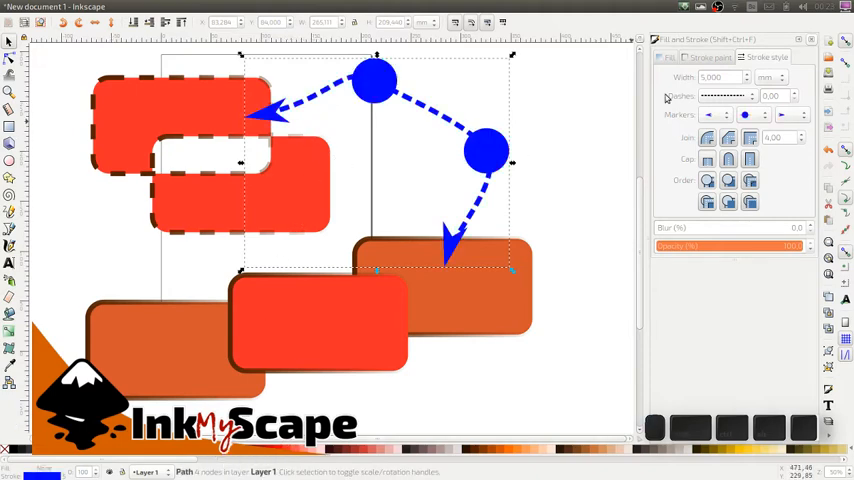
pyautogui.click(680, 76)
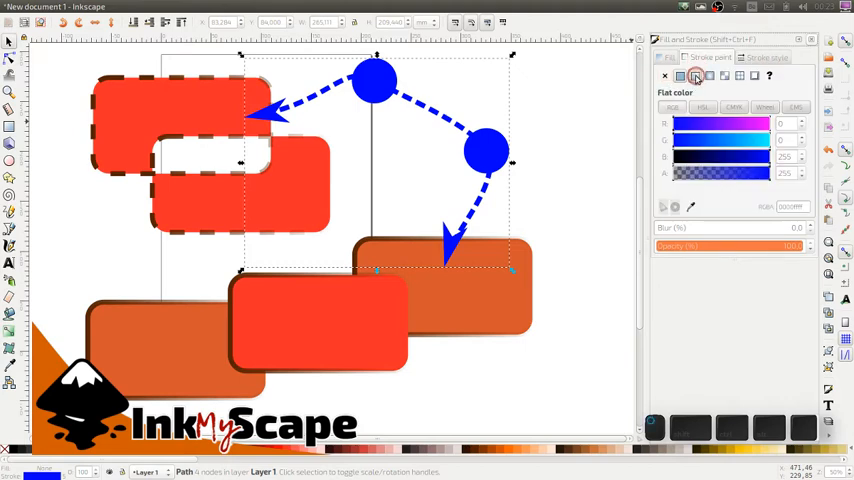
pyautogui.click(695, 75)
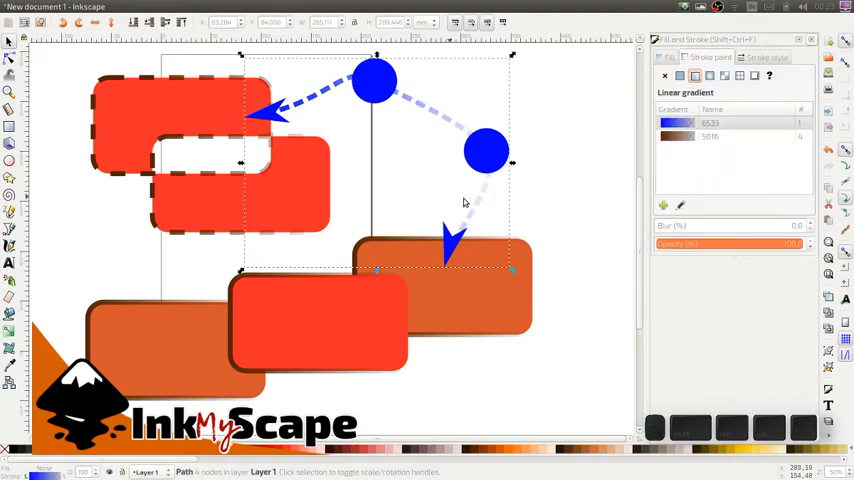
pyautogui.moveTo(644, 118)
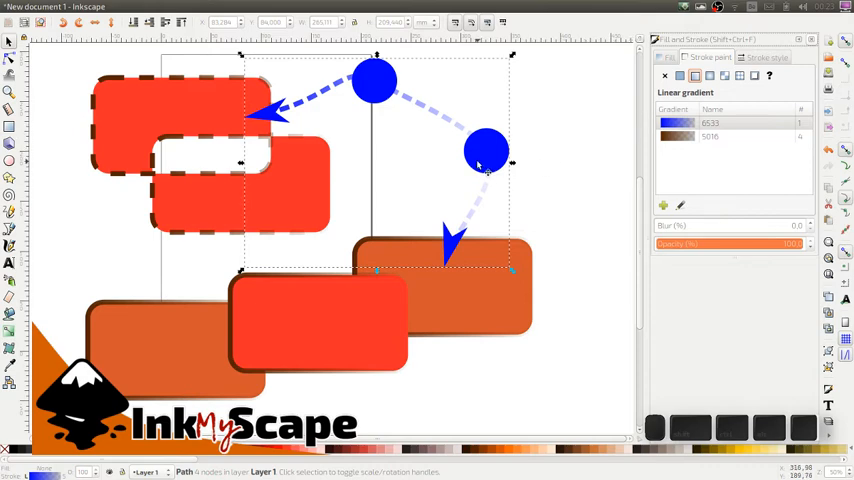
pyautogui.moveTo(485, 172)
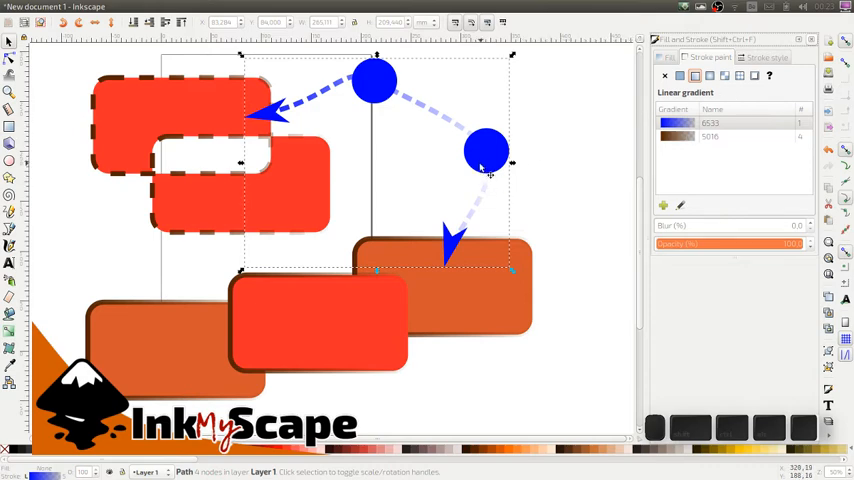
pyautogui.moveTo(487, 152); pyautogui.dragTo(484, 142)
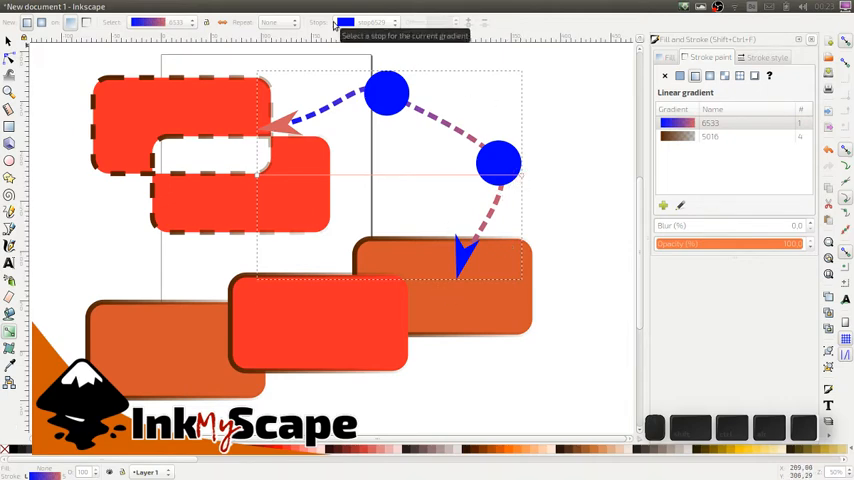
pyautogui.moveTo(240, 190)
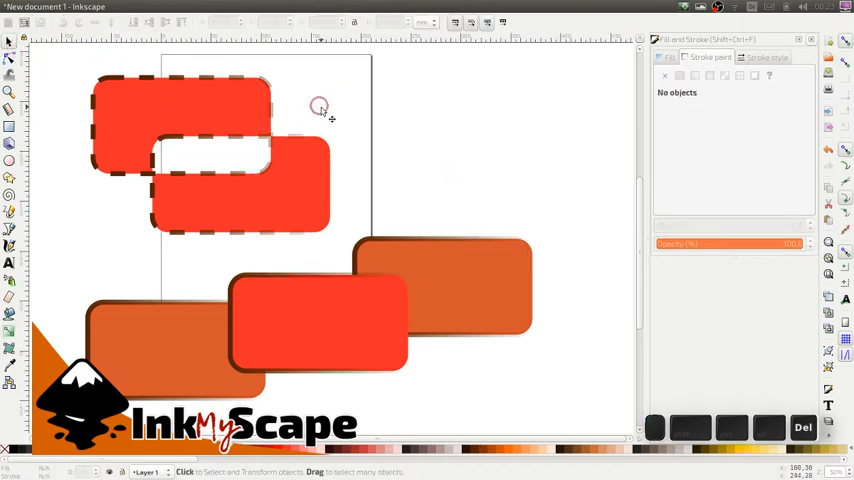
# Show the stroke style settings and select the upper orange rectangle
pyautogui.click(766, 57)
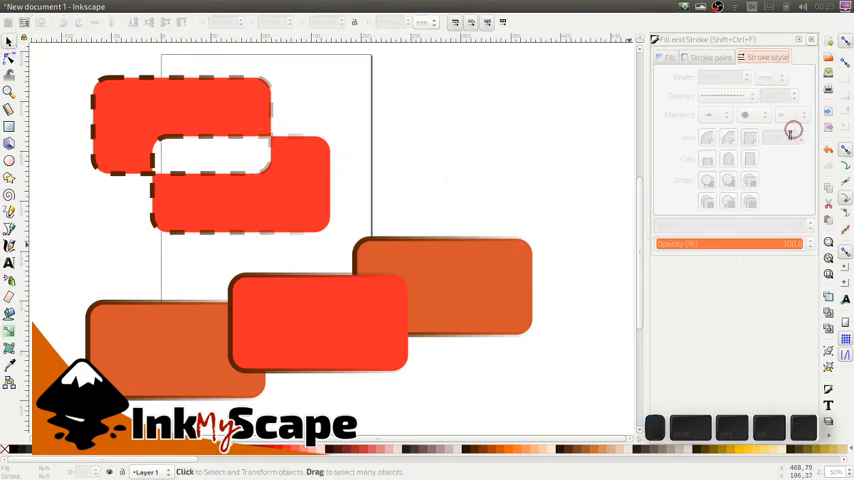
pyautogui.click(210, 150)
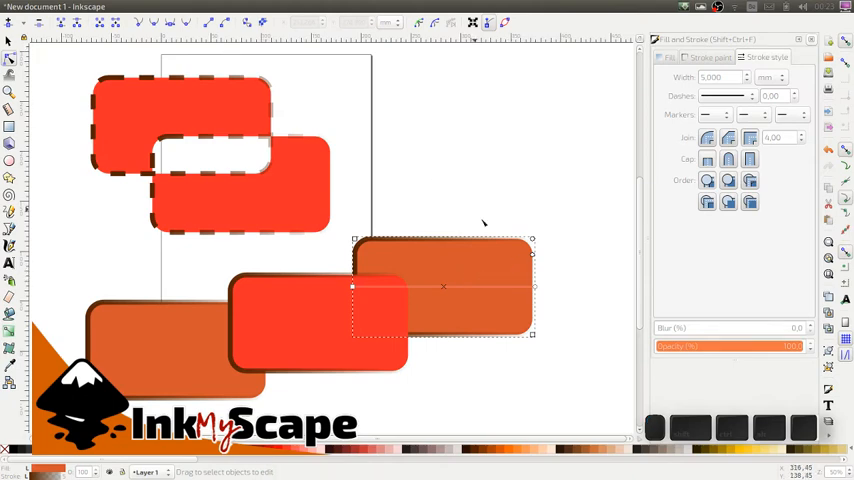
pyautogui.moveTo(533, 249)
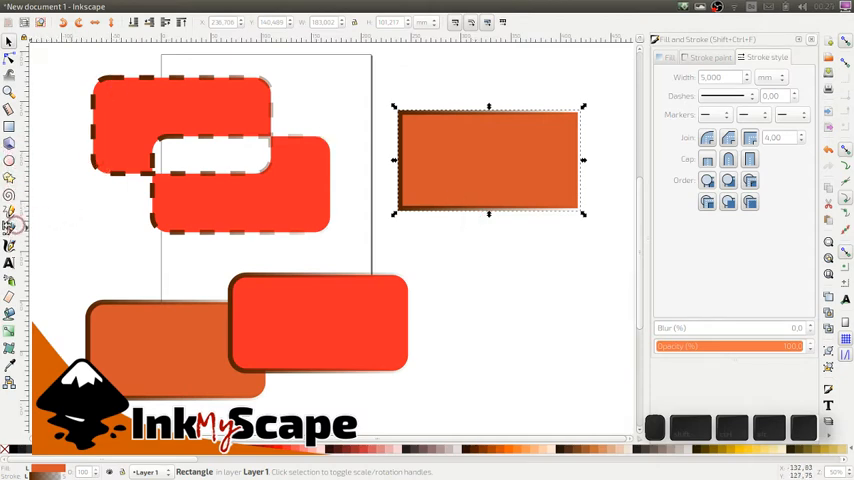
pyautogui.moveTo(438, 175)
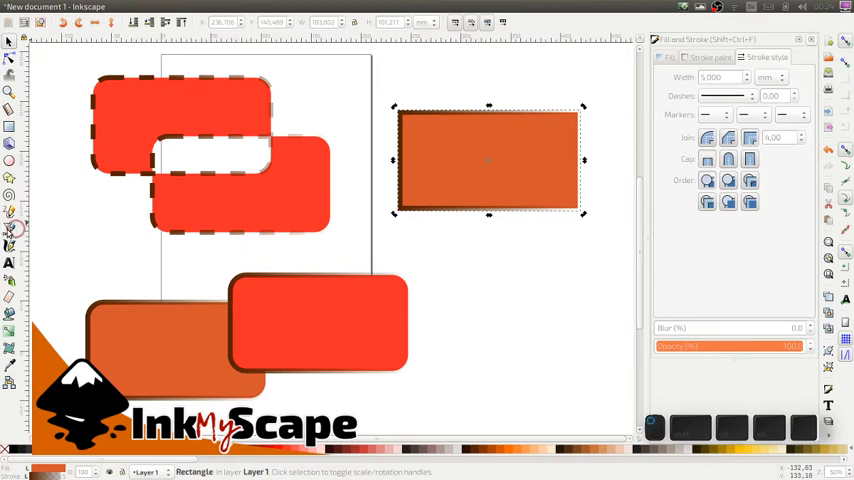
# Draw a new Bezier path starting on the orange rectangle and bend its curved section
pyautogui.click(9, 228)
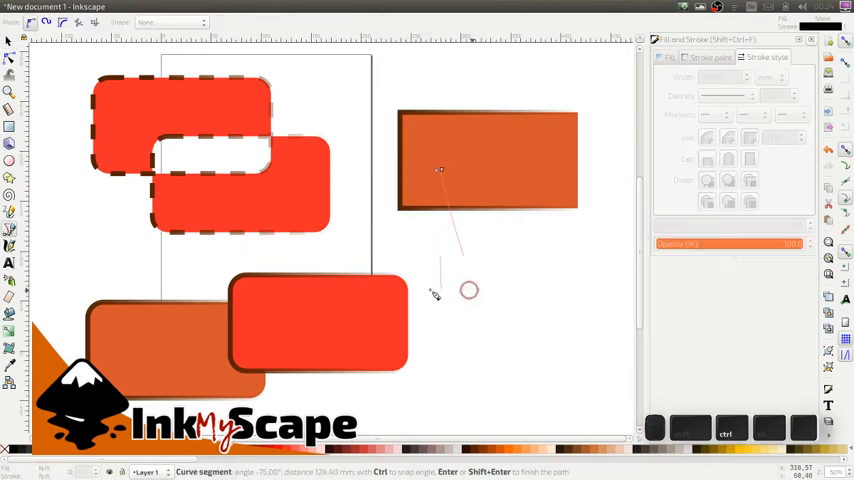
pyautogui.click(511, 290)
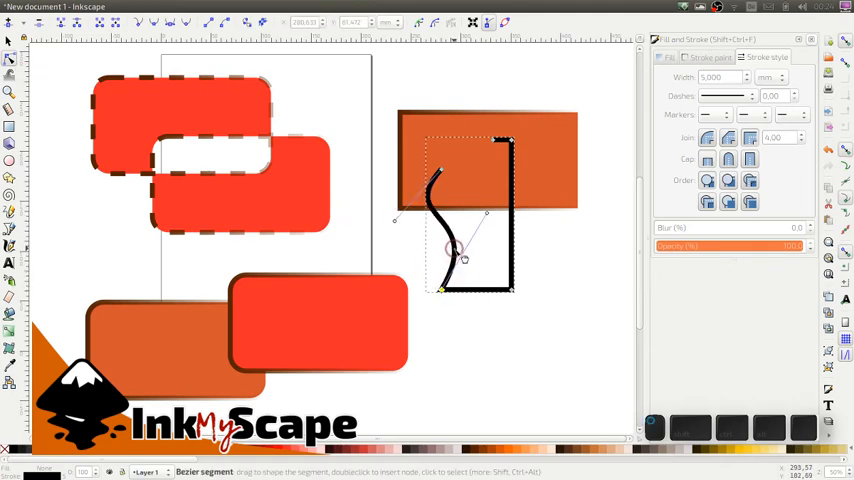
pyautogui.moveTo(463, 258); pyautogui.dragTo(473, 271)
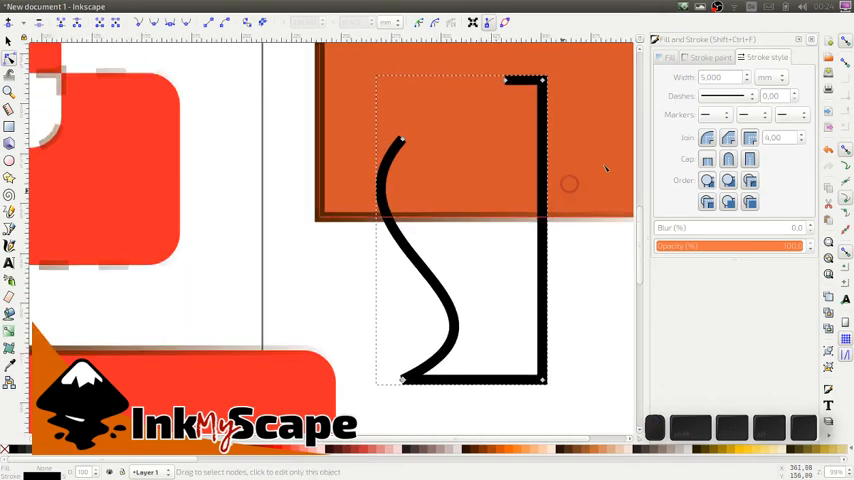
pyautogui.moveTo(480, 117)
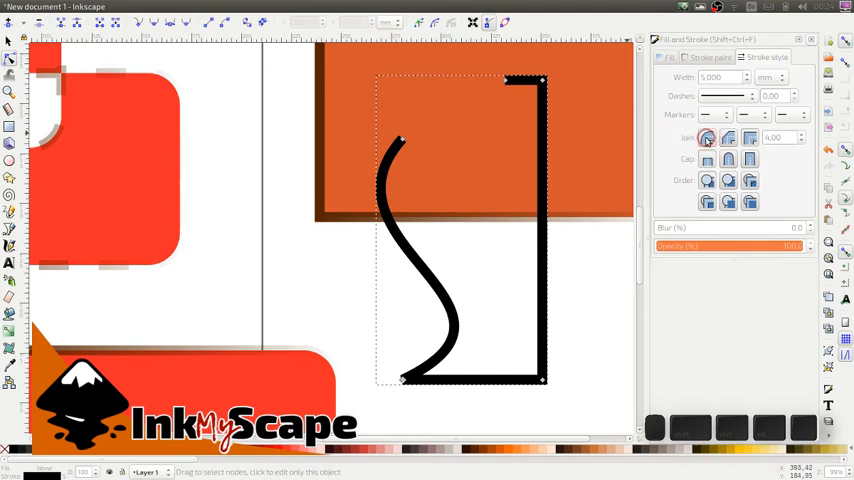
# Try the round, bevel and miter join styles on the thick black path's corner
pyautogui.click(707, 138)
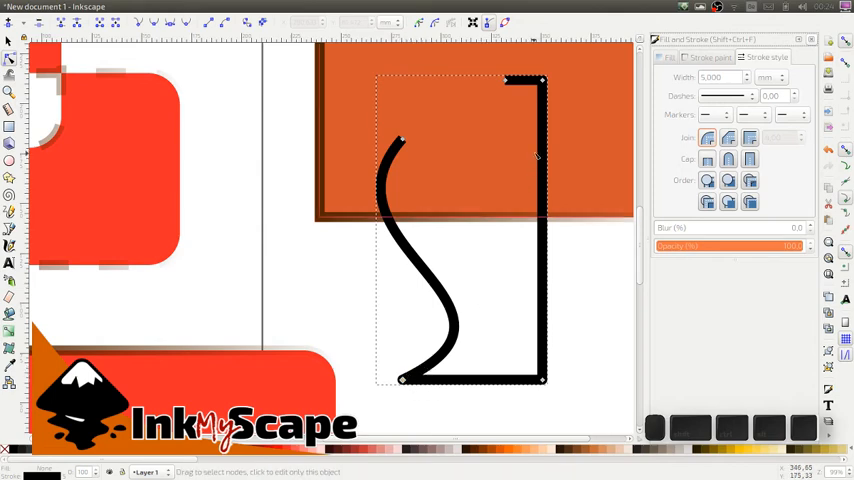
pyautogui.moveTo(691, 148)
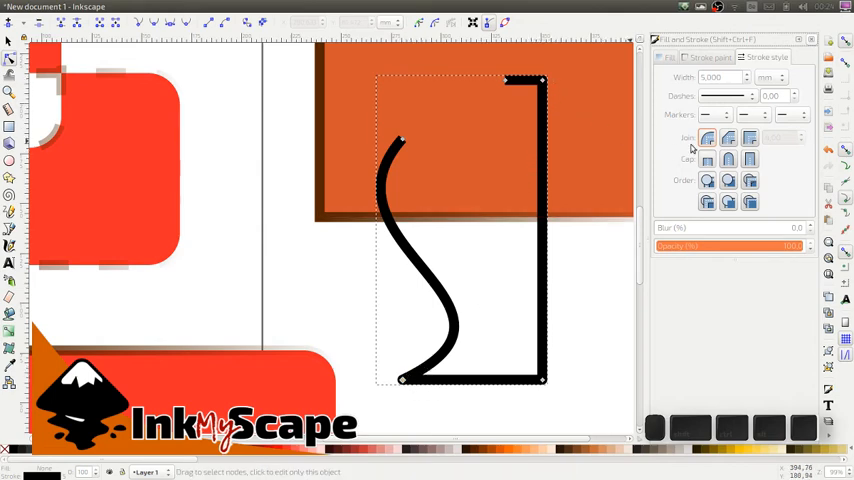
pyautogui.click(728, 138)
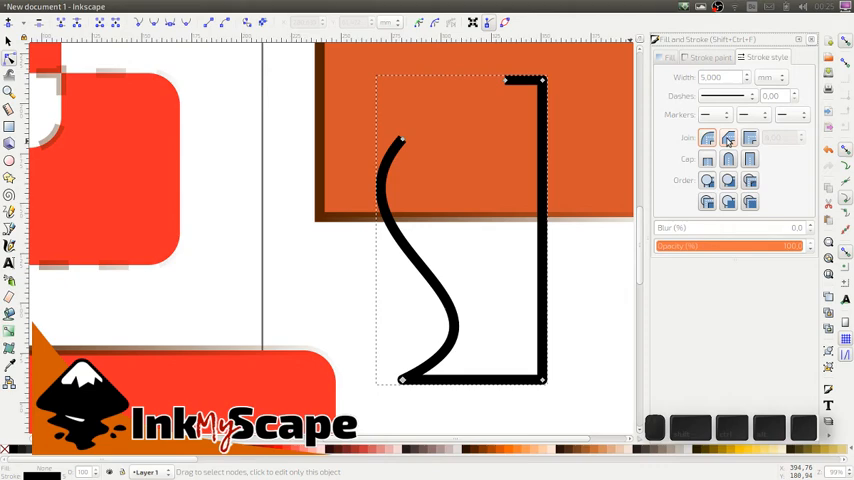
pyautogui.moveTo(728, 138)
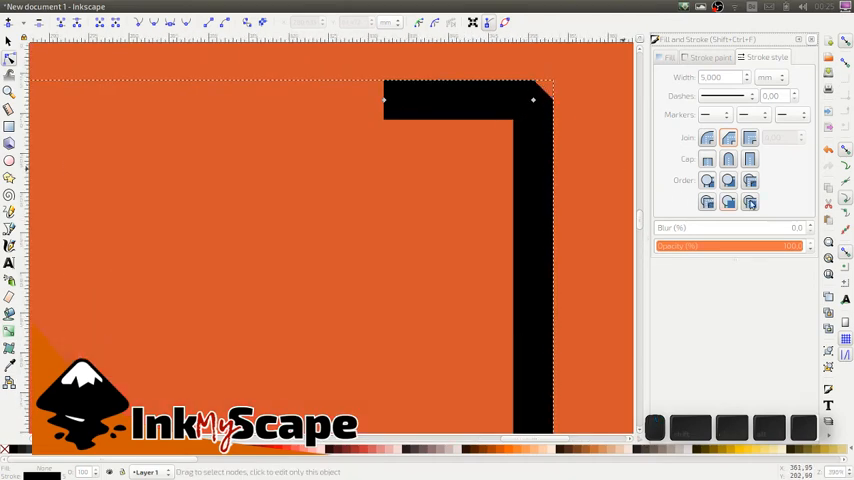
pyautogui.click(749, 138)
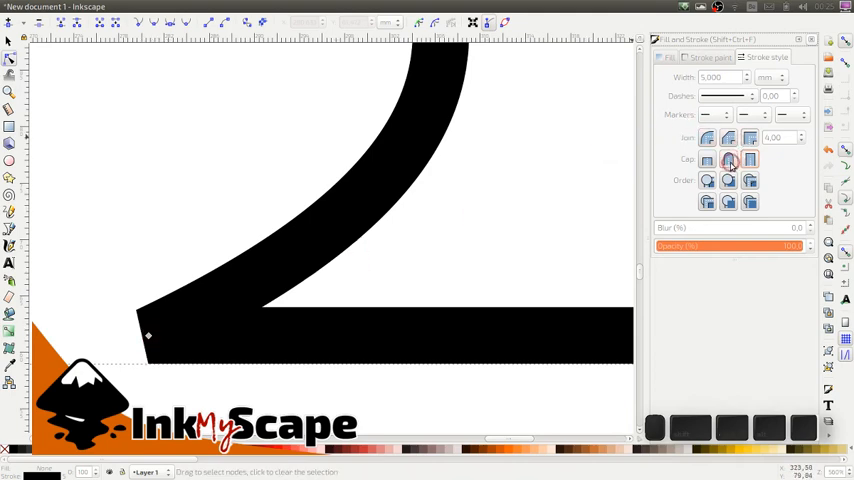
# Cycle the black stroke through miter and round joins, then raise the miter limit
pyautogui.click(748, 138)
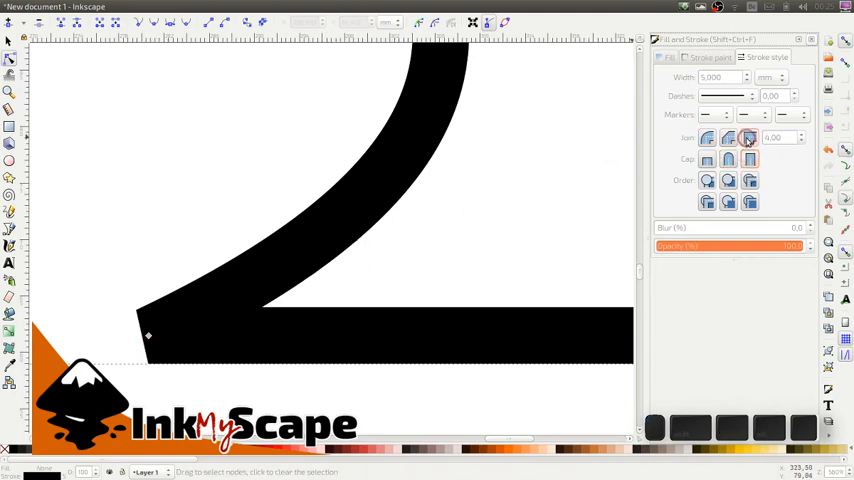
pyautogui.click(707, 138)
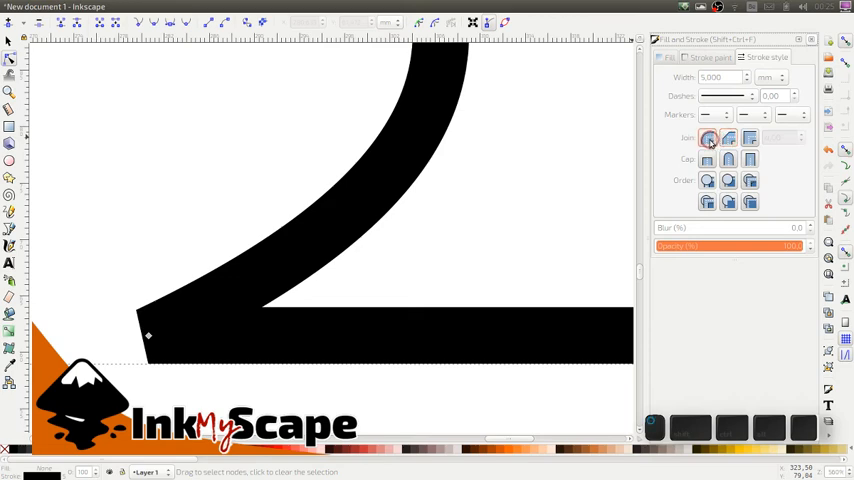
pyautogui.click(749, 138)
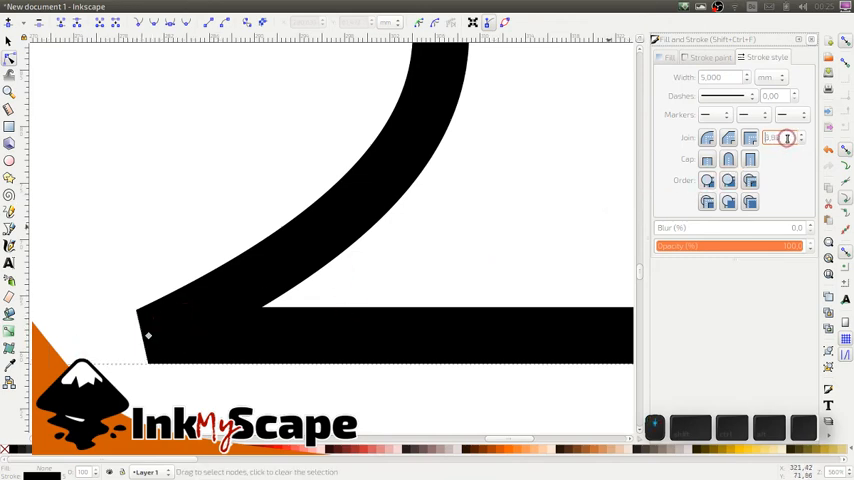
pyautogui.click(798, 135)
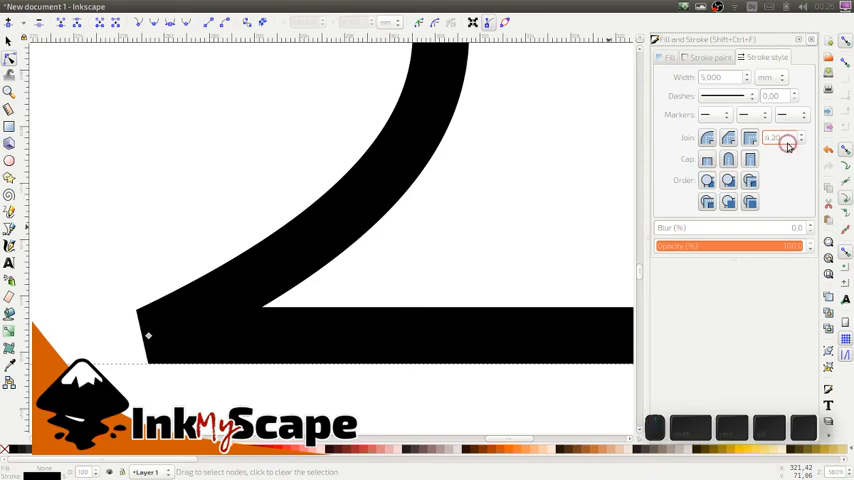
pyautogui.click(800, 135)
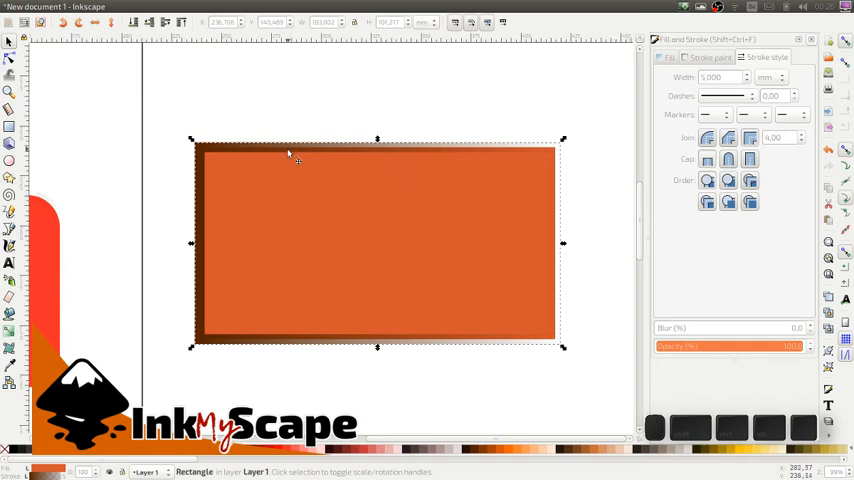
pyautogui.moveTo(283, 194)
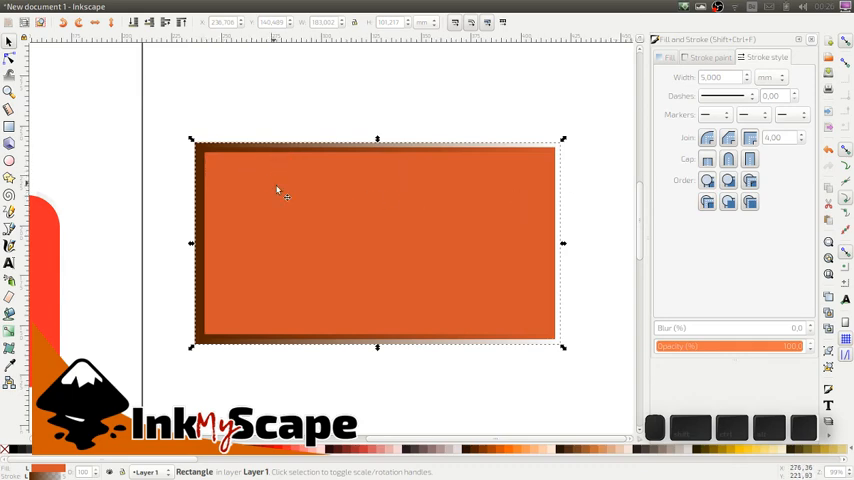
pyautogui.moveTo(510, 187)
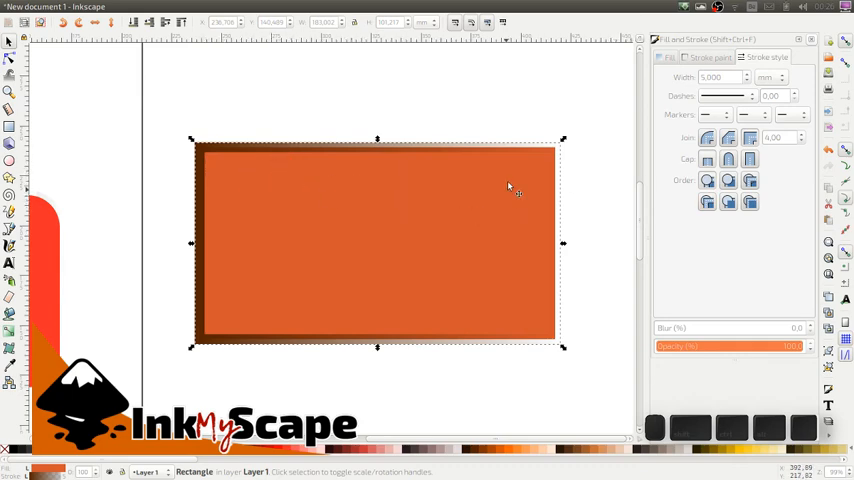
pyautogui.moveTo(205, 180)
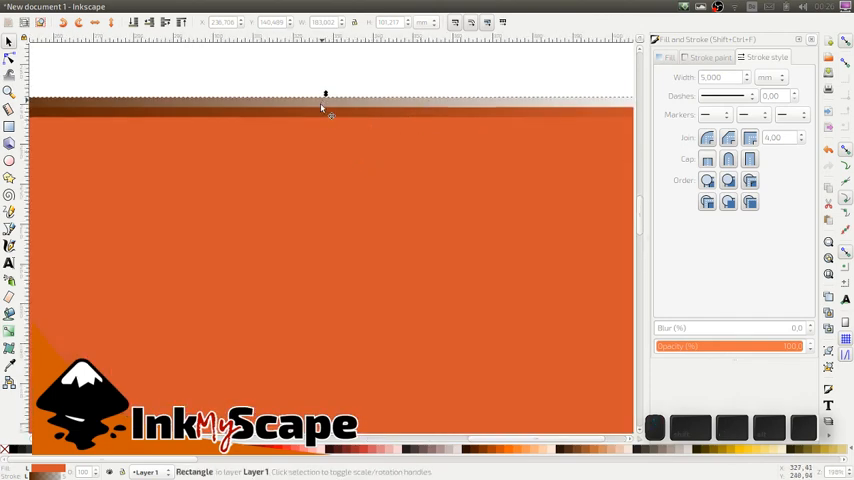
pyautogui.moveTo(365, 114)
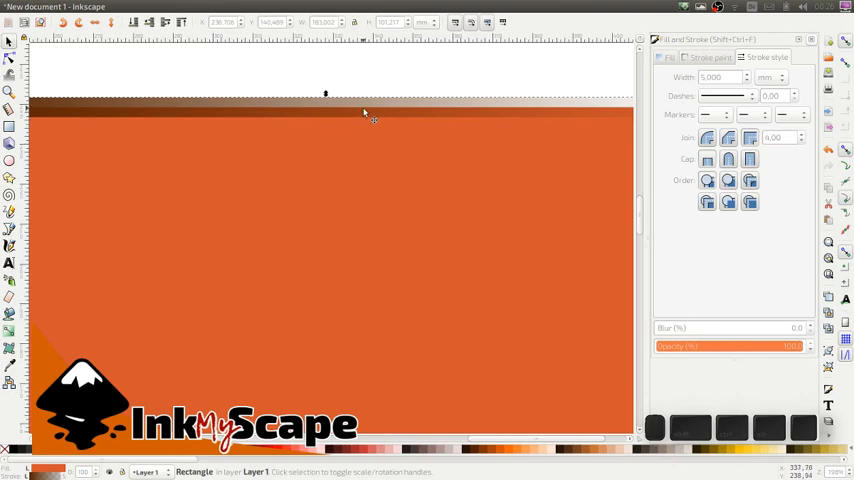
pyautogui.moveTo(707, 191)
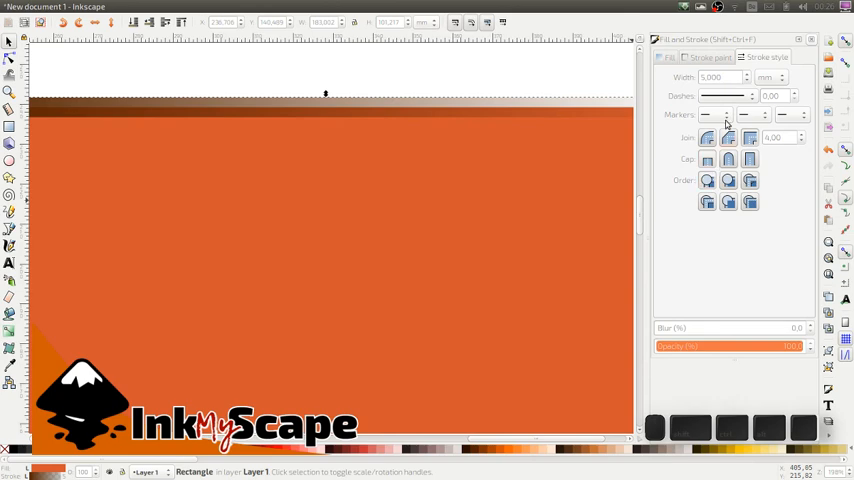
# Browse the start marker options, then change the orange rectangle outline's corner join
pyautogui.click(713, 114)
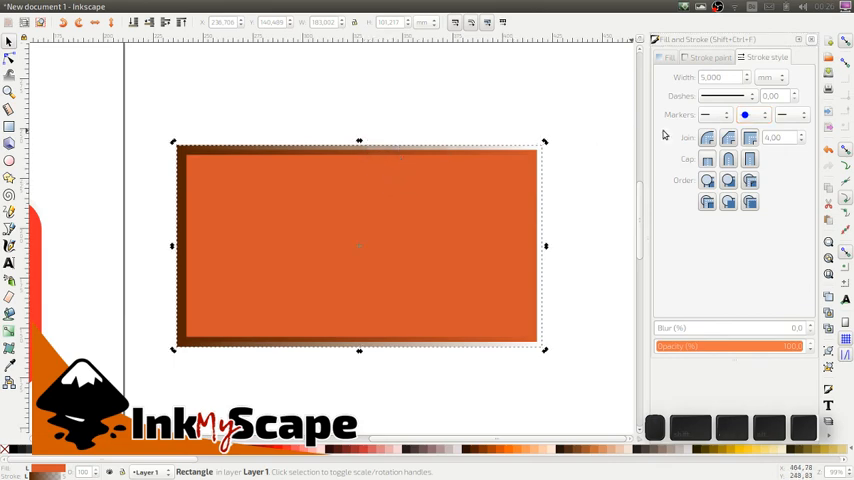
pyautogui.click(705, 114)
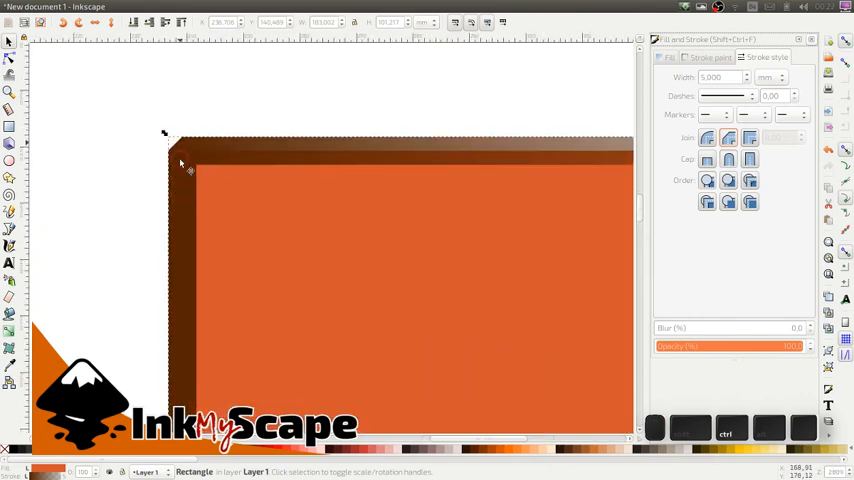
pyautogui.click(708, 138)
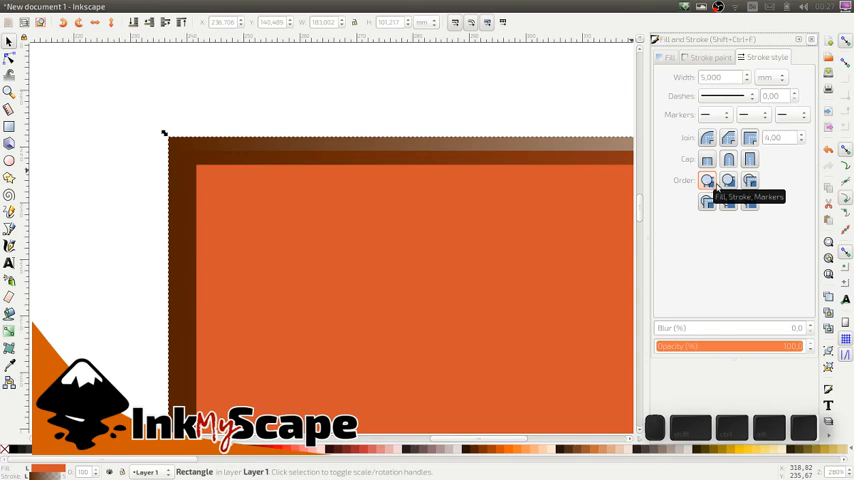
pyautogui.moveTo(728, 181)
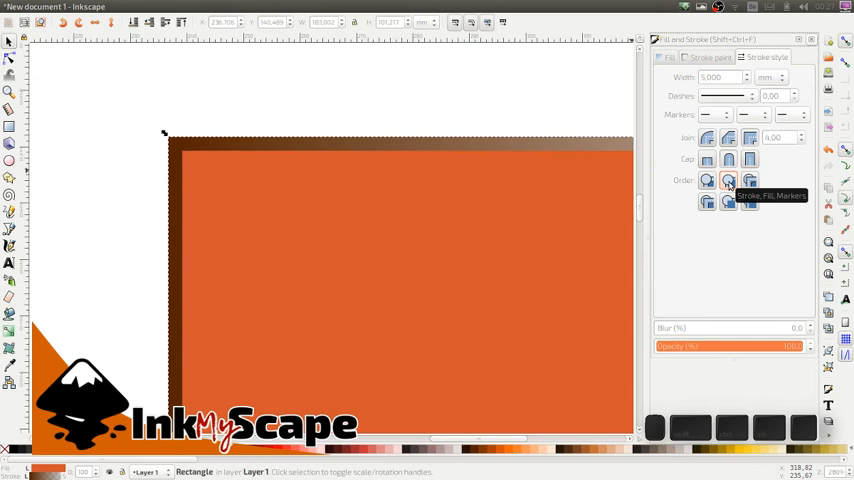
pyautogui.moveTo(748, 181)
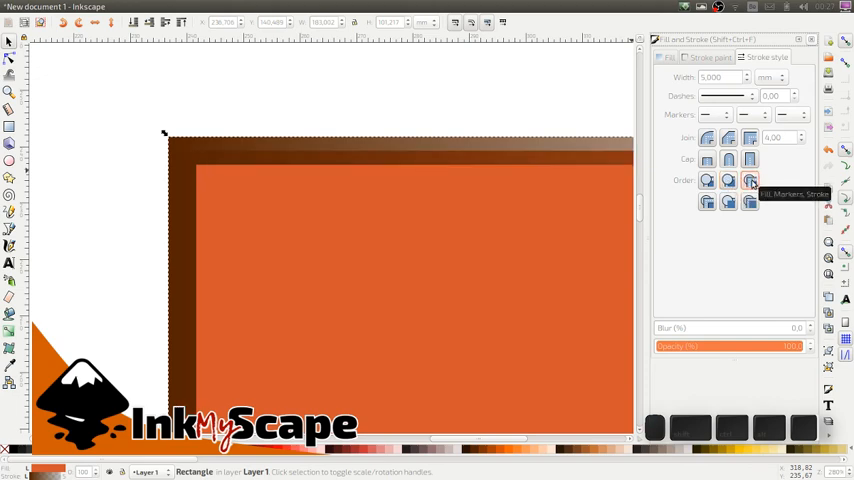
pyautogui.moveTo(728, 180)
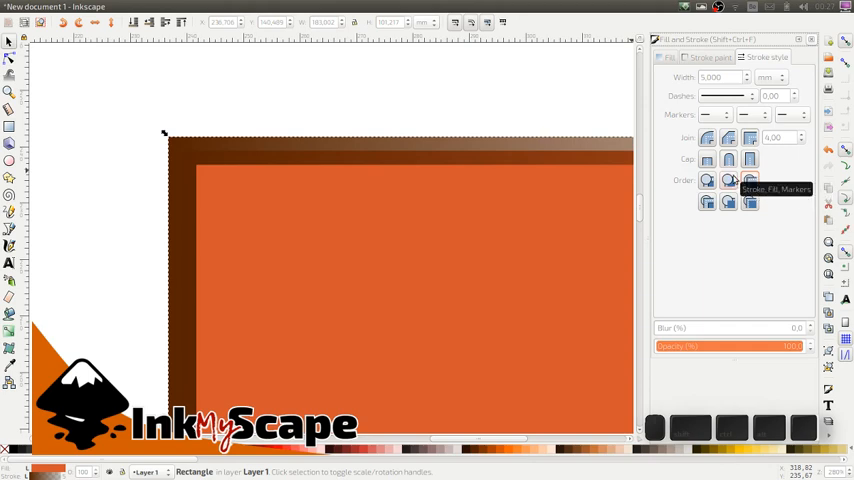
# Set the orange rectangle's paint order so the stroke is drawn beneath the fill
pyautogui.click(707, 203)
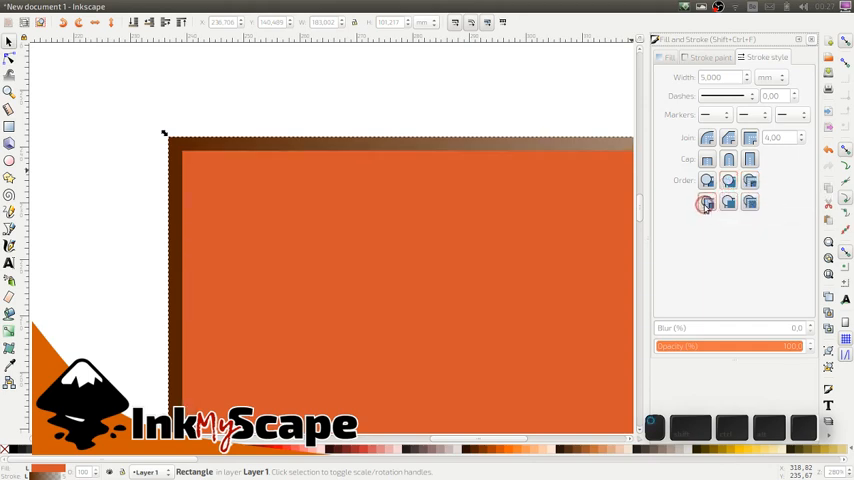
pyautogui.click(729, 202)
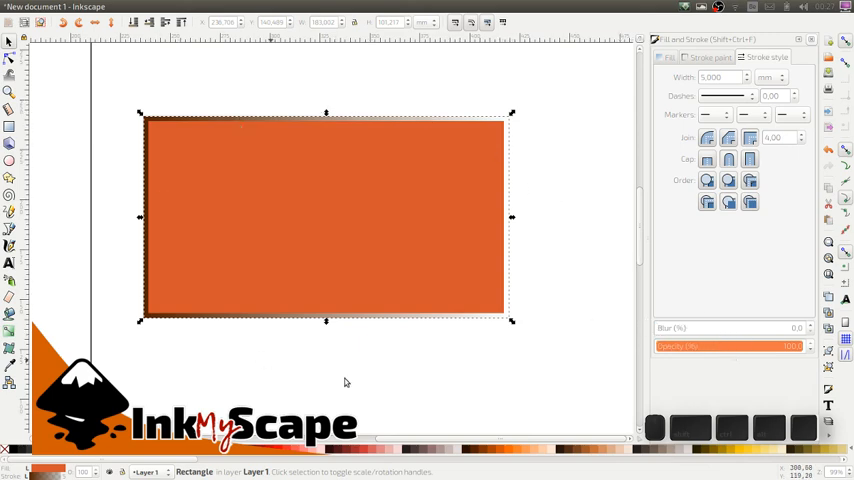
pyautogui.moveTo(690, 371)
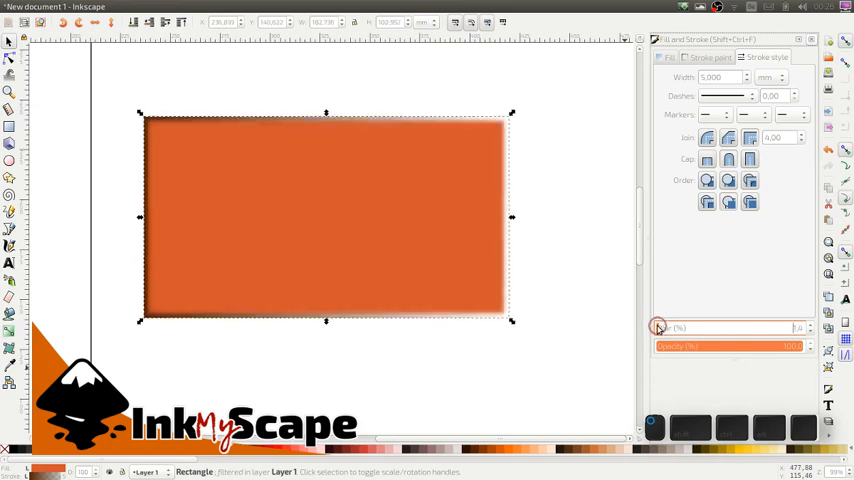
# Raise the orange rectangle's Blur (%) value slightly
pyautogui.click(658, 327)
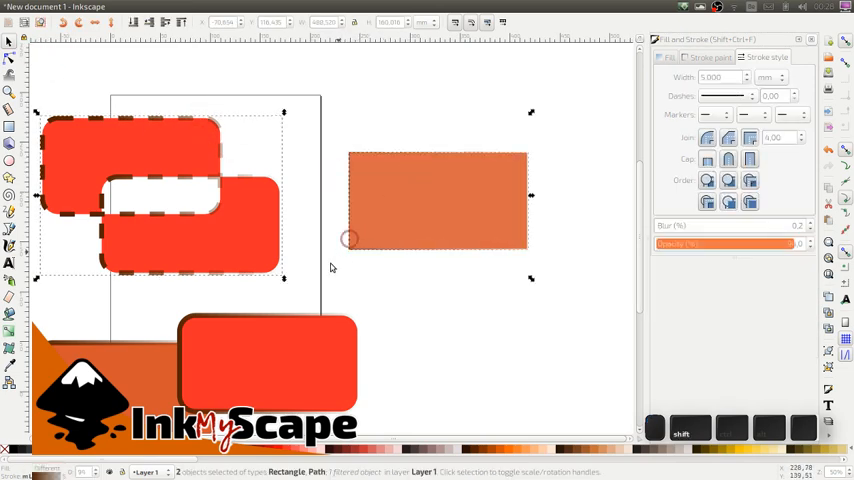
# Group the red dashed shapes with the orange rectangle and set group opacity to about 72%
pyautogui.click(148, 318)
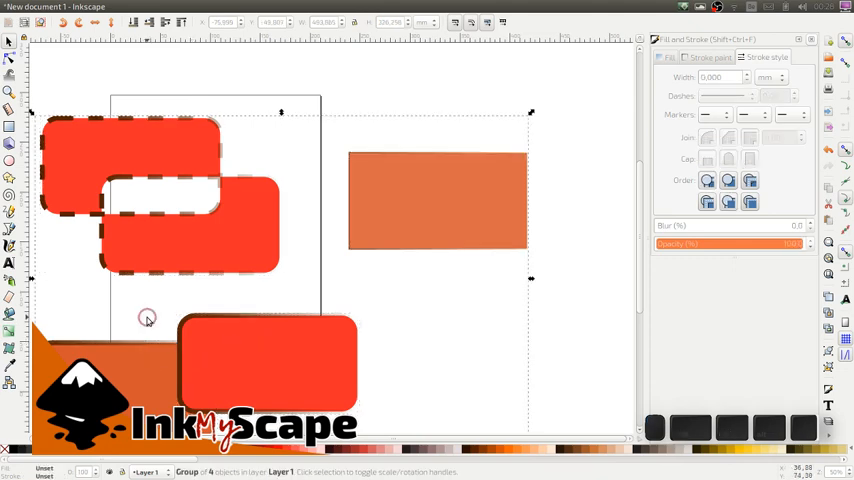
pyautogui.moveTo(770, 244); pyautogui.dragTo(713, 244)
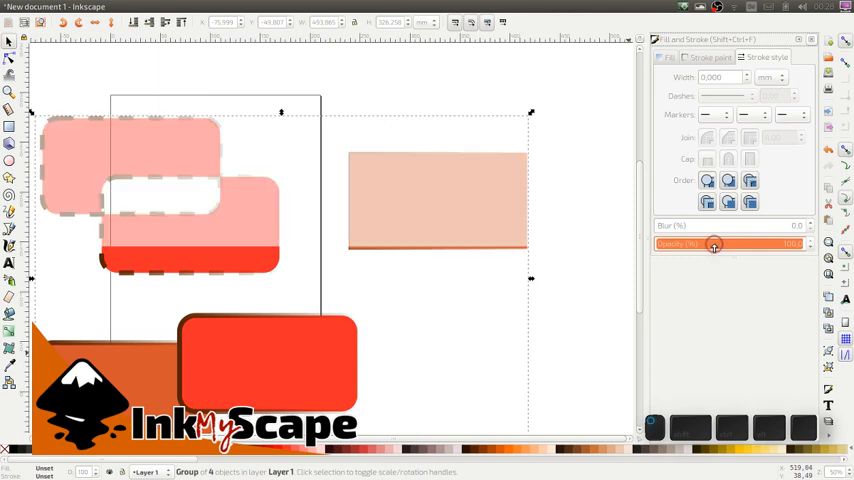
pyautogui.moveTo(714, 244); pyautogui.dragTo(748, 244)
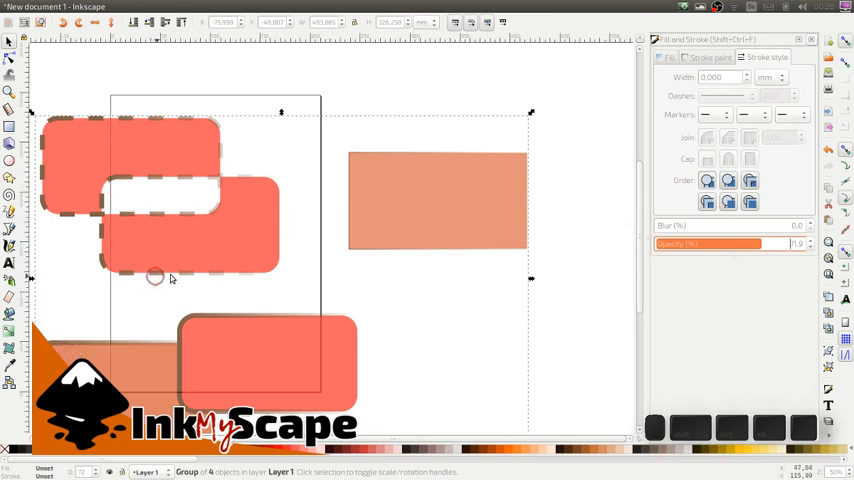
pyautogui.moveTo(562, 308)
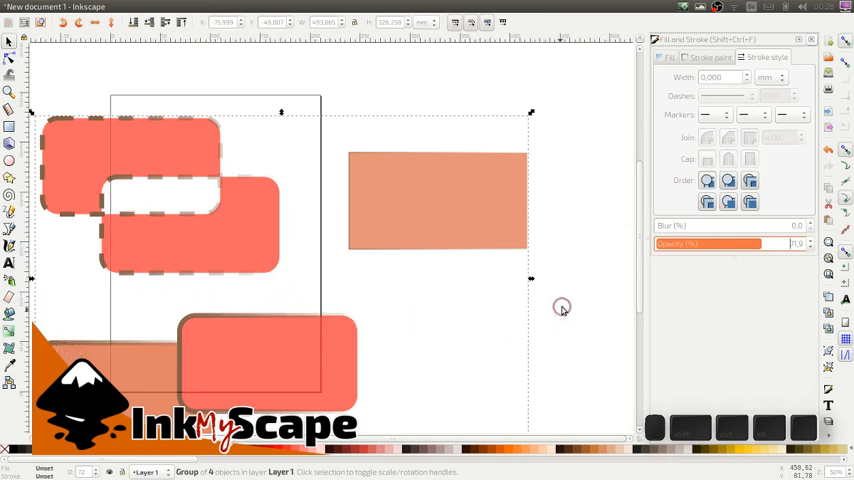
pyautogui.moveTo(509, 273)
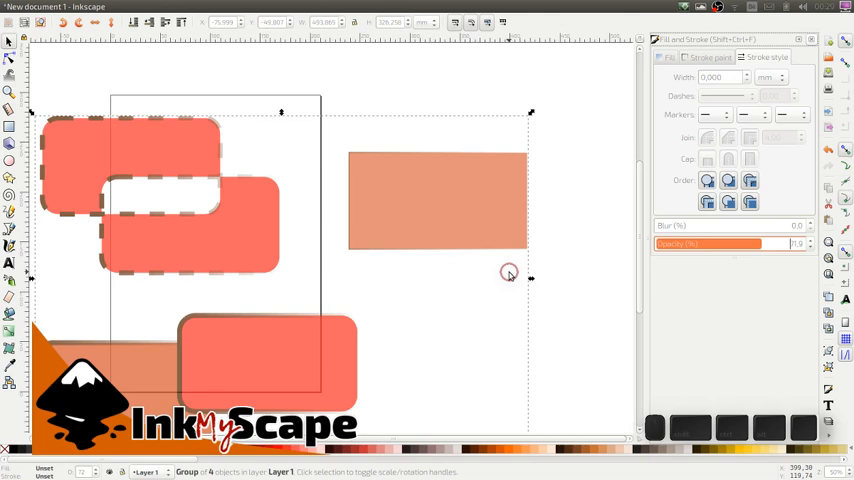
pyautogui.moveTo(491, 325)
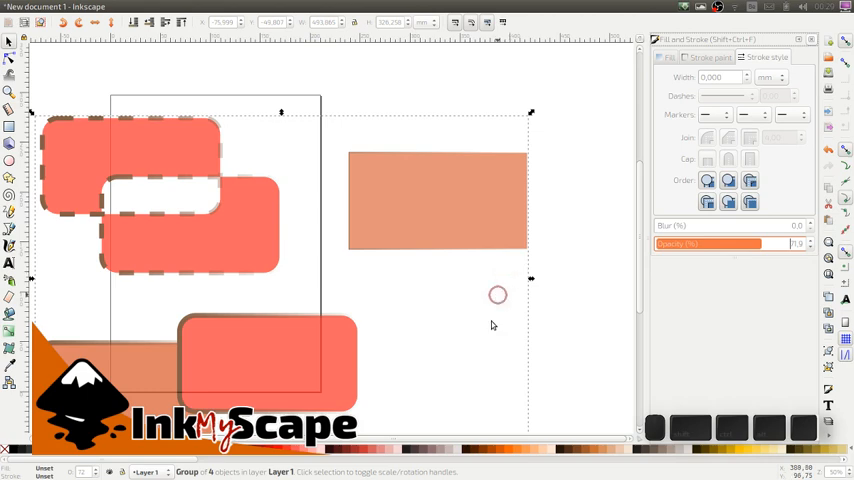